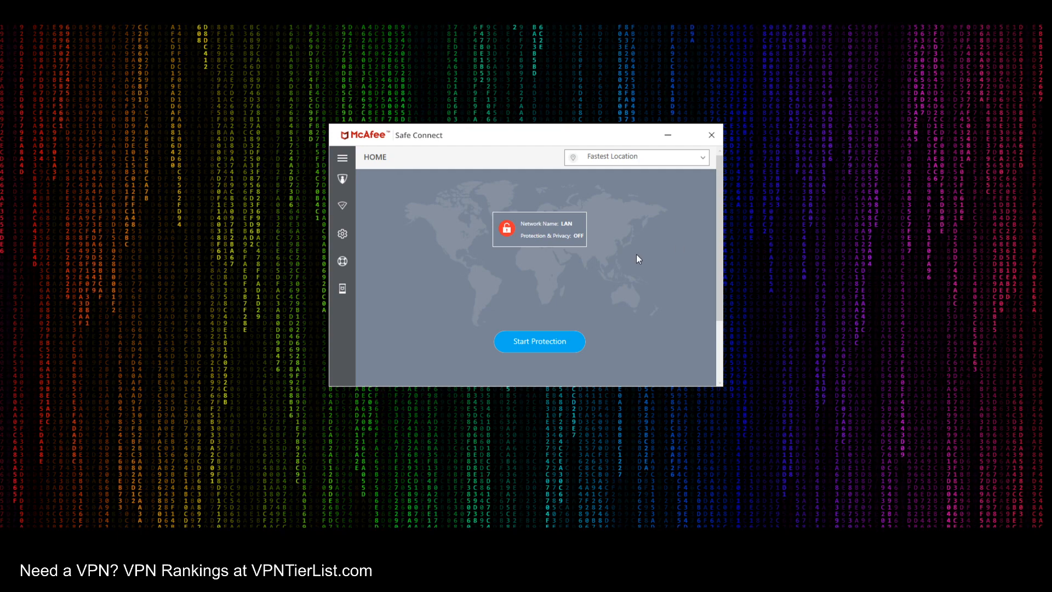
{"action": "mouse_move", "coordinate": [604, 229]}
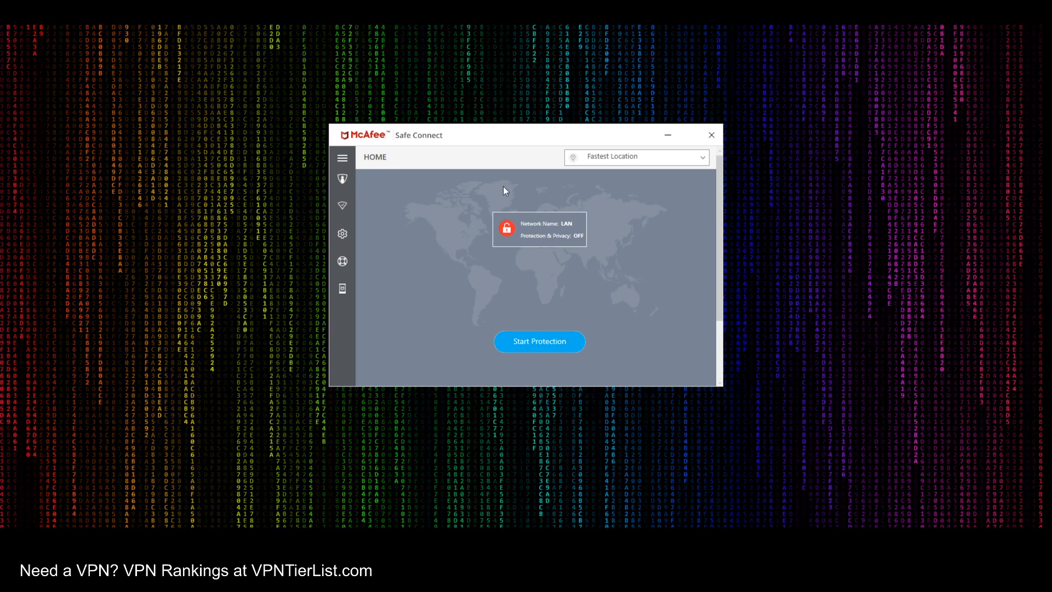
{"action": "mouse_move", "coordinate": [512, 135]}
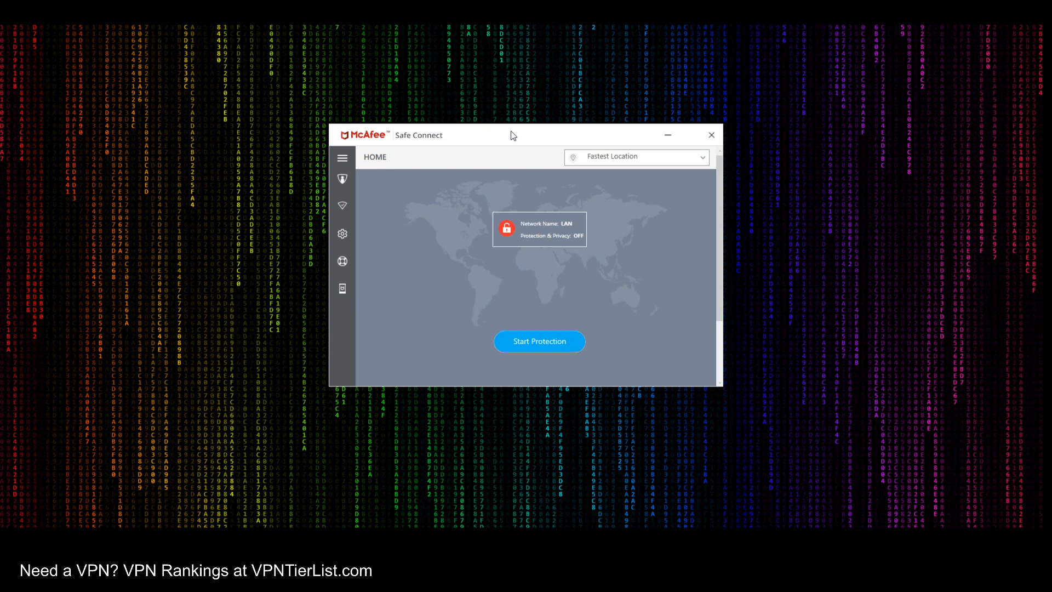
{"action": "mouse_move", "coordinate": [456, 186]}
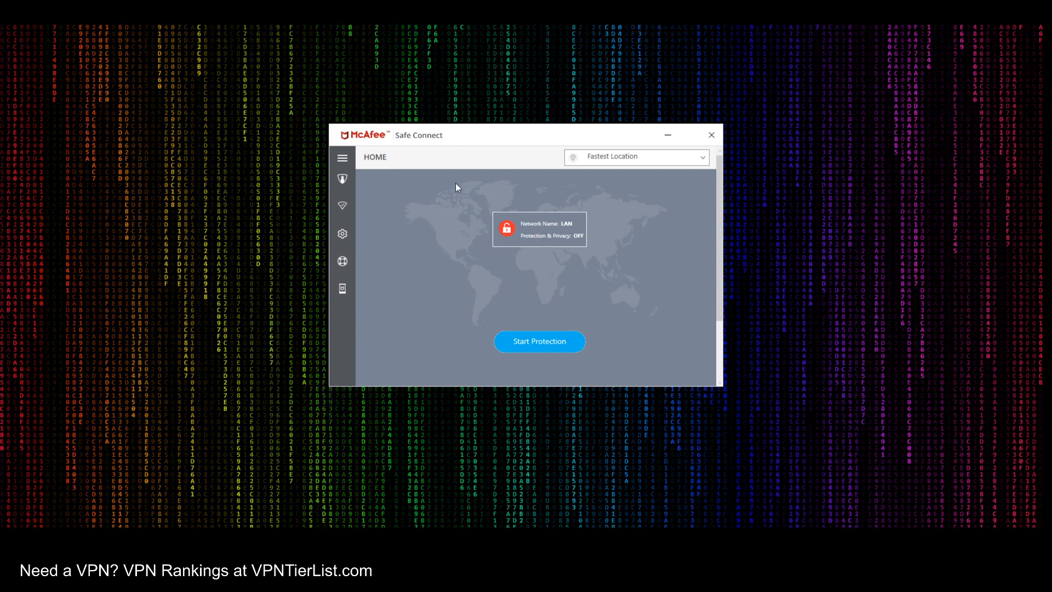
{"action": "mouse_move", "coordinate": [332, 206]}
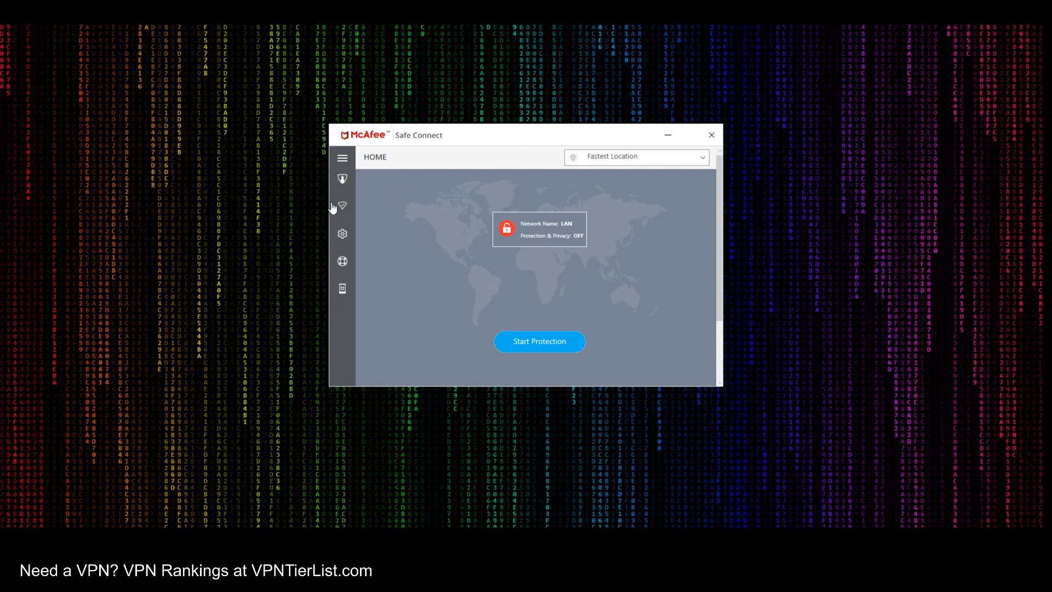
{"action": "mouse_move", "coordinate": [329, 307]}
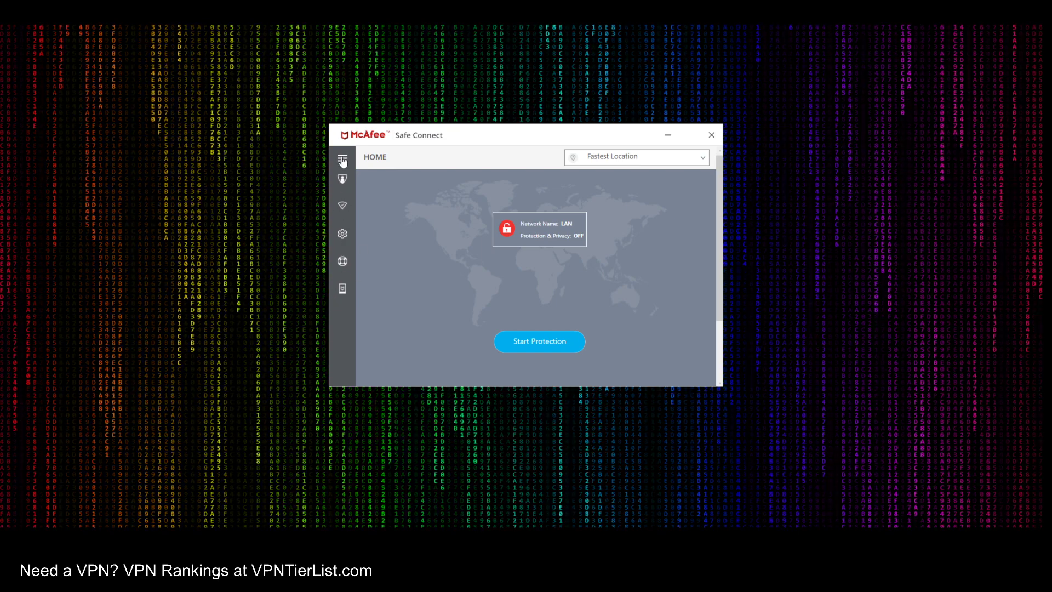
Expand and collapse the side menu, then view the network activity log
{"action": "left_click", "coordinate": [341, 161]}
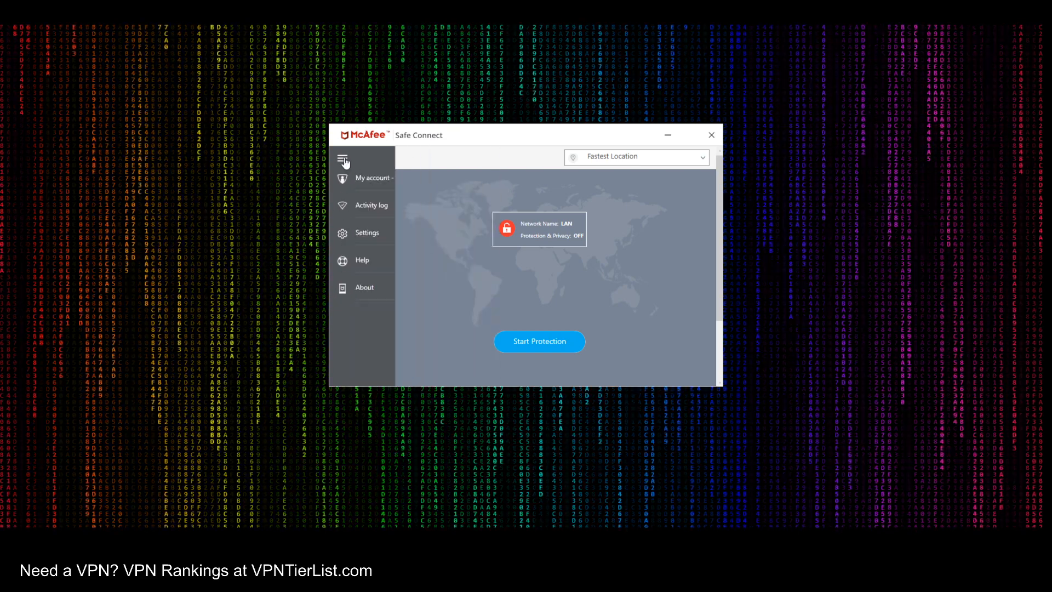
{"action": "left_click", "coordinate": [342, 161]}
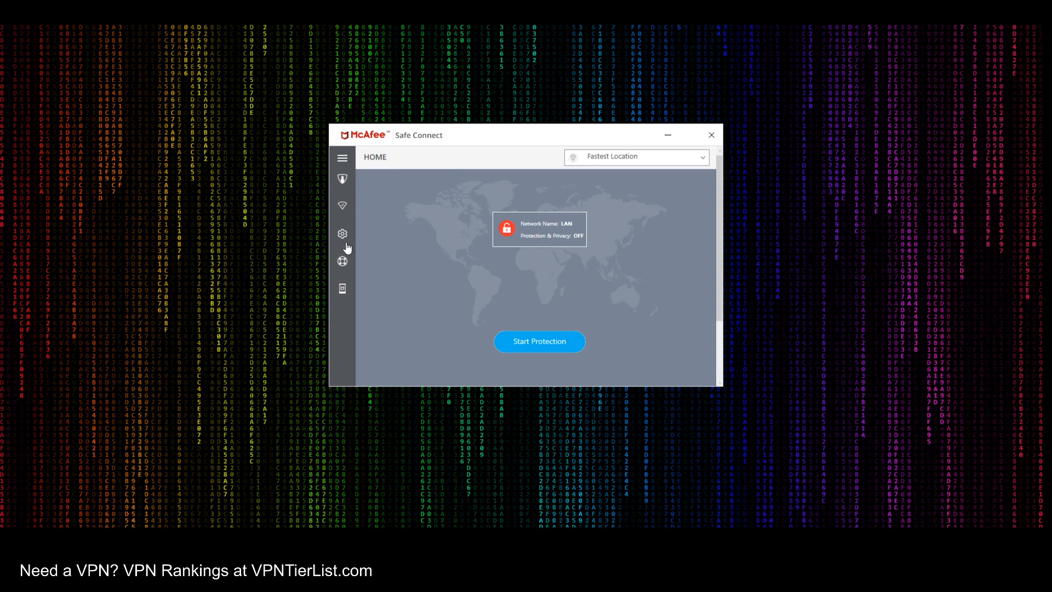
{"action": "left_click", "coordinate": [342, 206]}
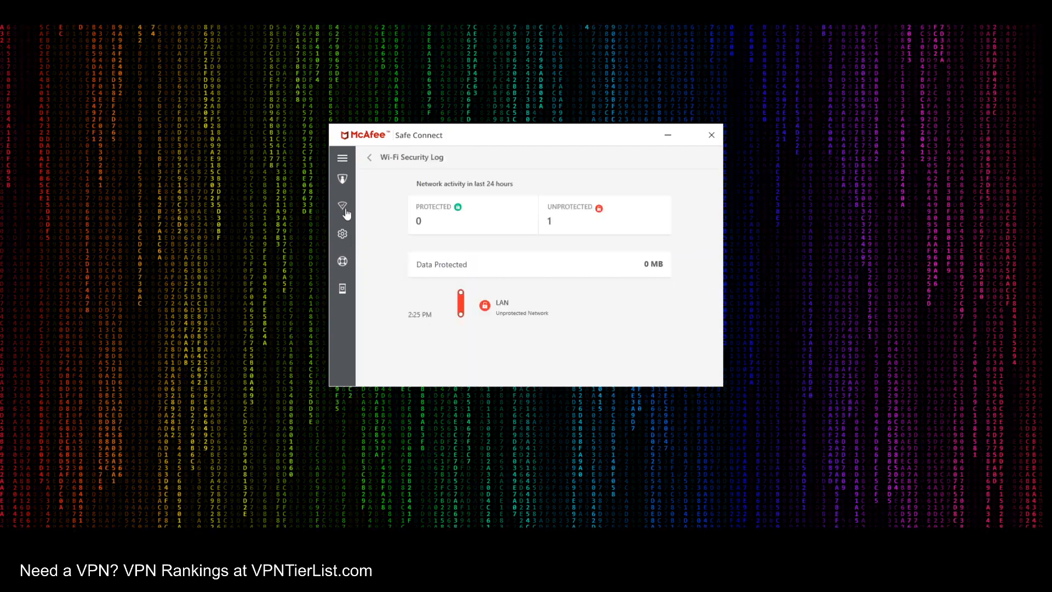
{"action": "mouse_move", "coordinate": [343, 211]}
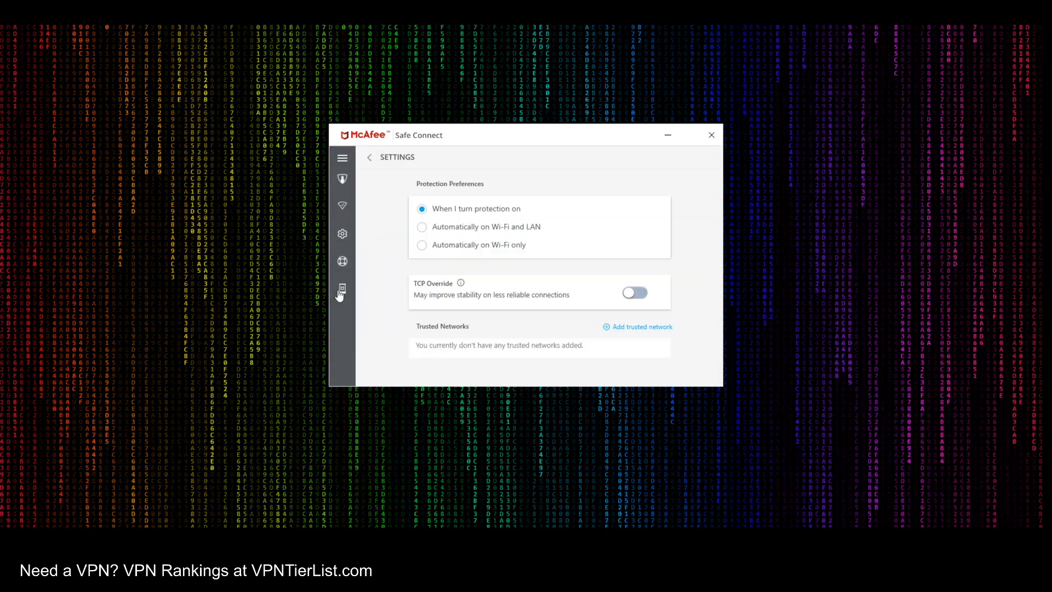
Browse the help questions, then show Settings: manual protection, TCP Override off, no trusted networks
{"action": "left_click", "coordinate": [342, 290]}
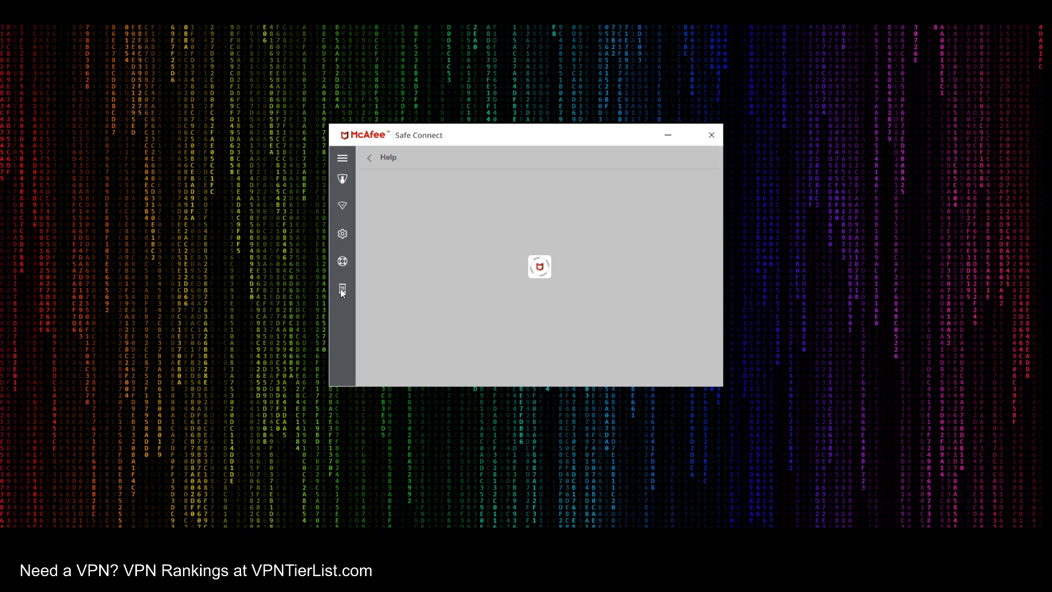
{"action": "left_click", "coordinate": [342, 289]}
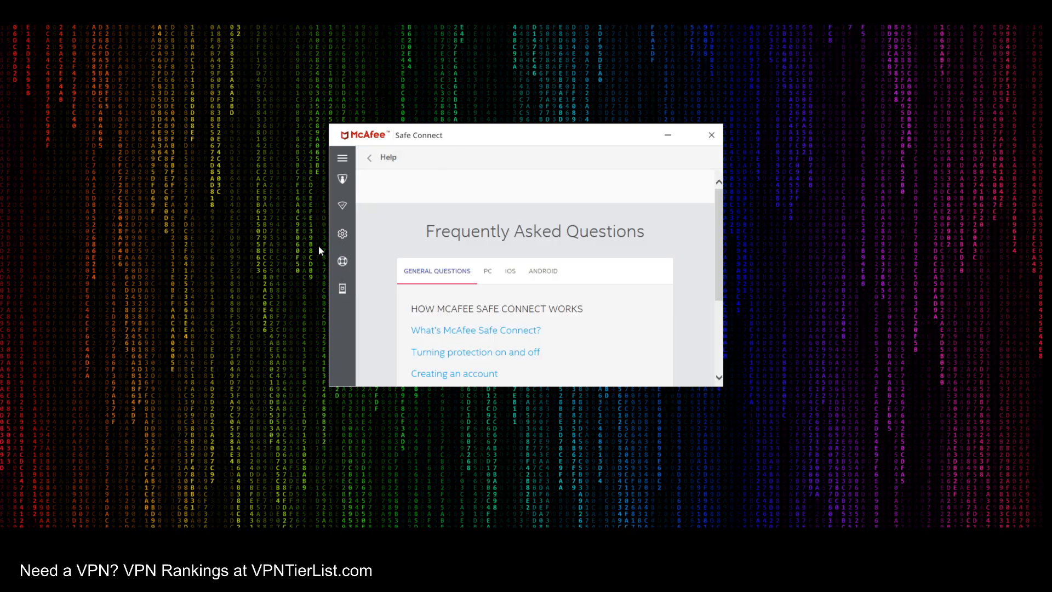
{"action": "left_click", "coordinate": [342, 234]}
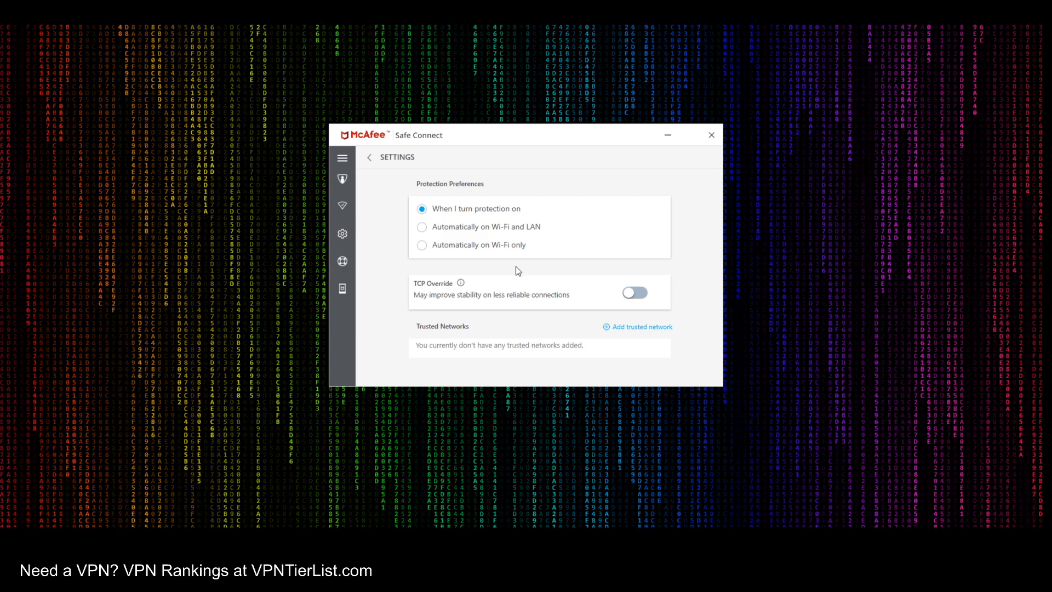
{"action": "mouse_move", "coordinate": [368, 284]}
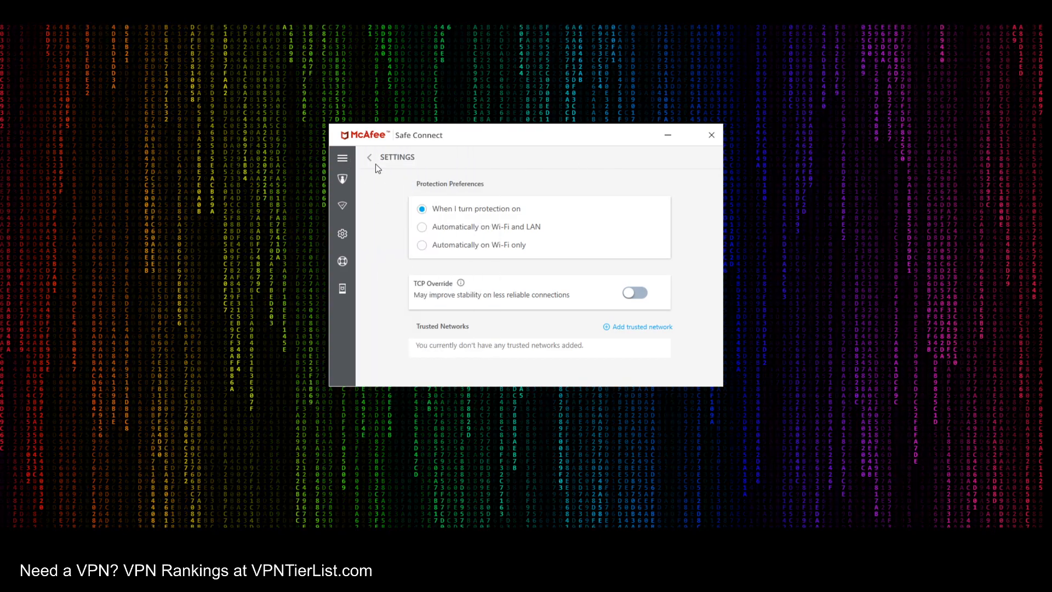
Return home and choose USA from the server location list
{"action": "left_click", "coordinate": [369, 158]}
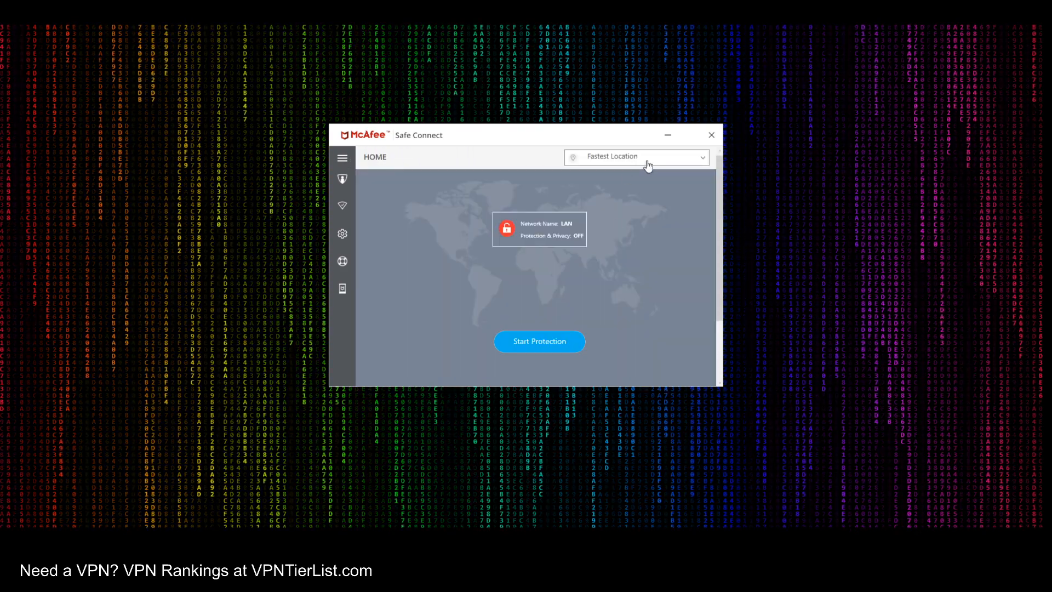
{"action": "left_click", "coordinate": [636, 156]}
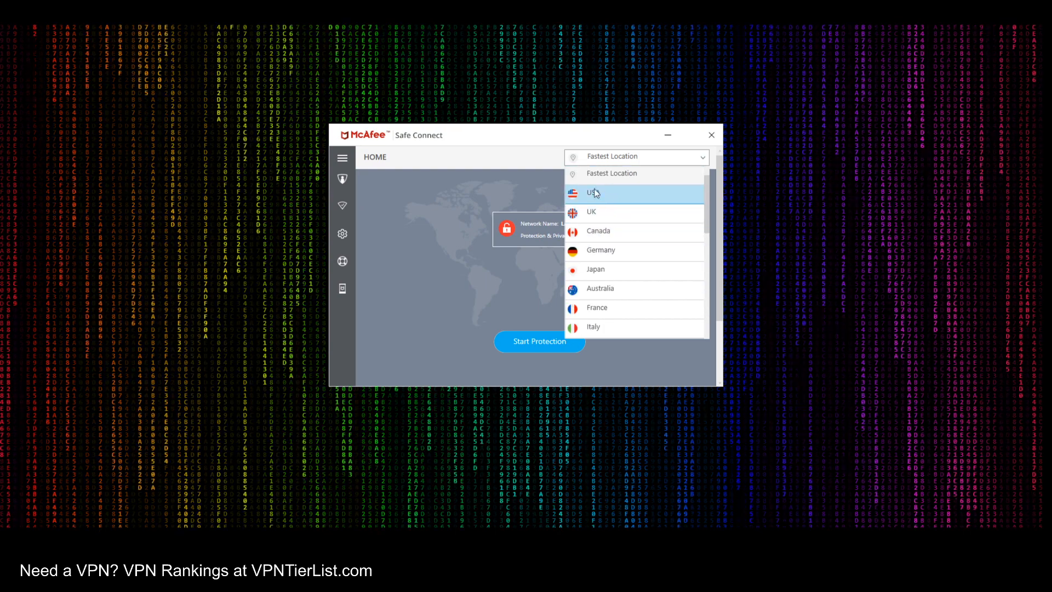
{"action": "scroll", "scroll_direction": "down", "scroll_amount": 3}
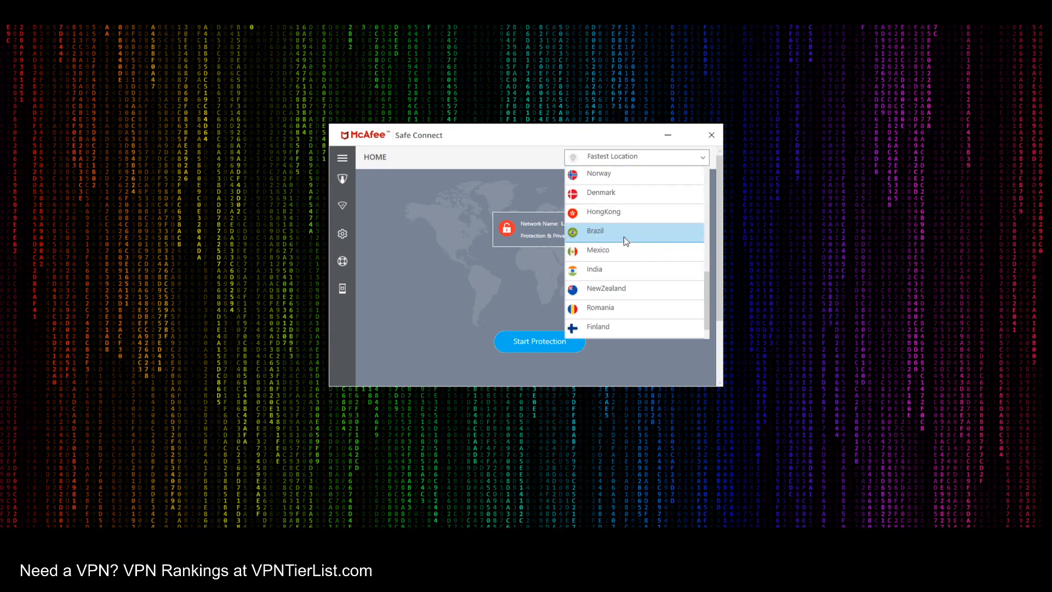
{"action": "scroll", "scroll_direction": "up", "scroll_amount": 3}
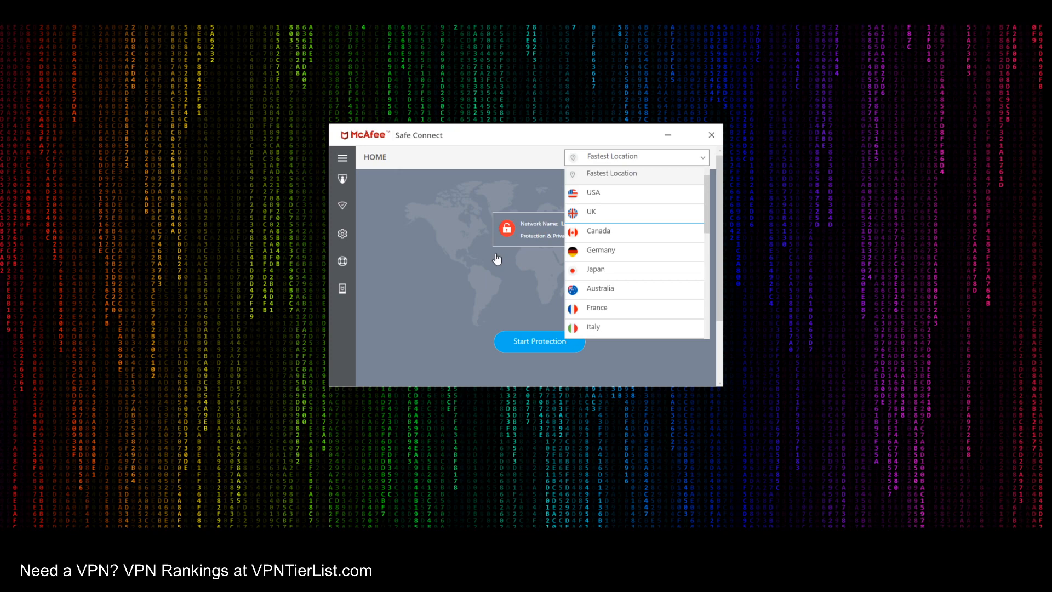
{"action": "left_click", "coordinate": [593, 192]}
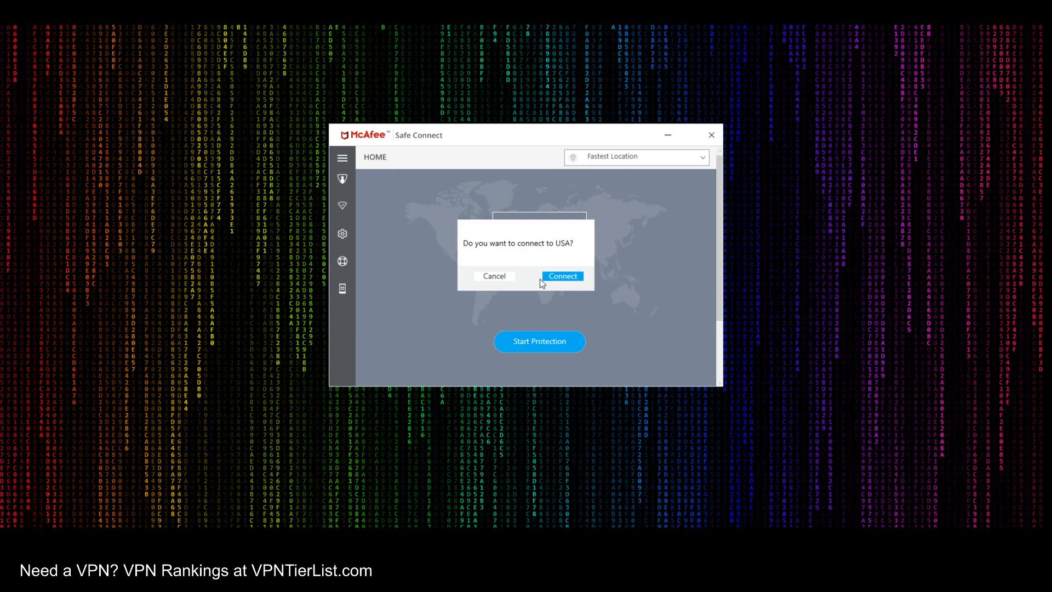
Try connecting to USA twice and dismiss the connection error notifications
{"action": "left_click", "coordinate": [562, 276]}
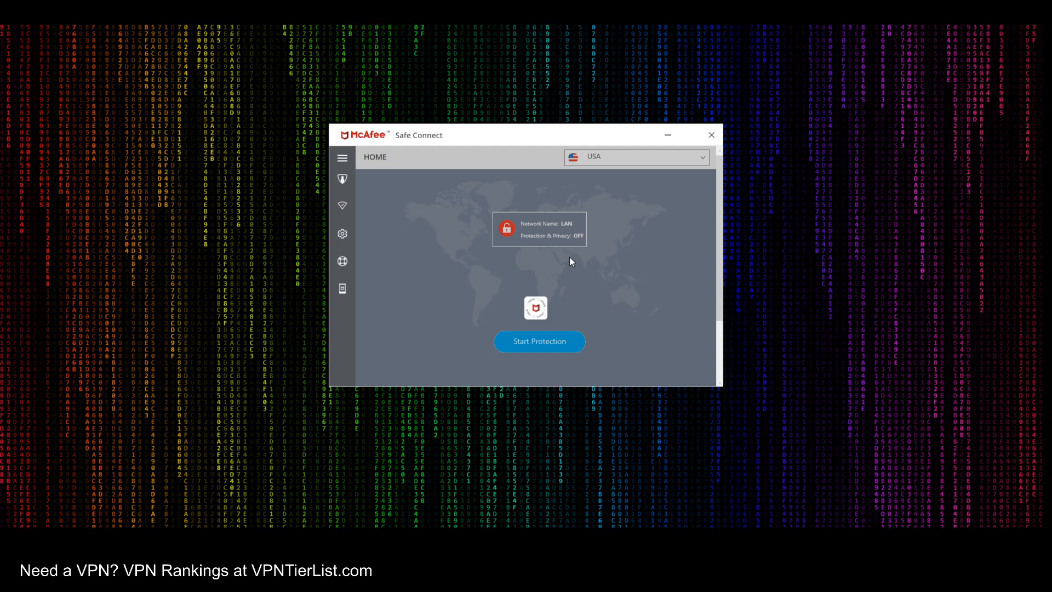
{"action": "left_click", "coordinate": [539, 341]}
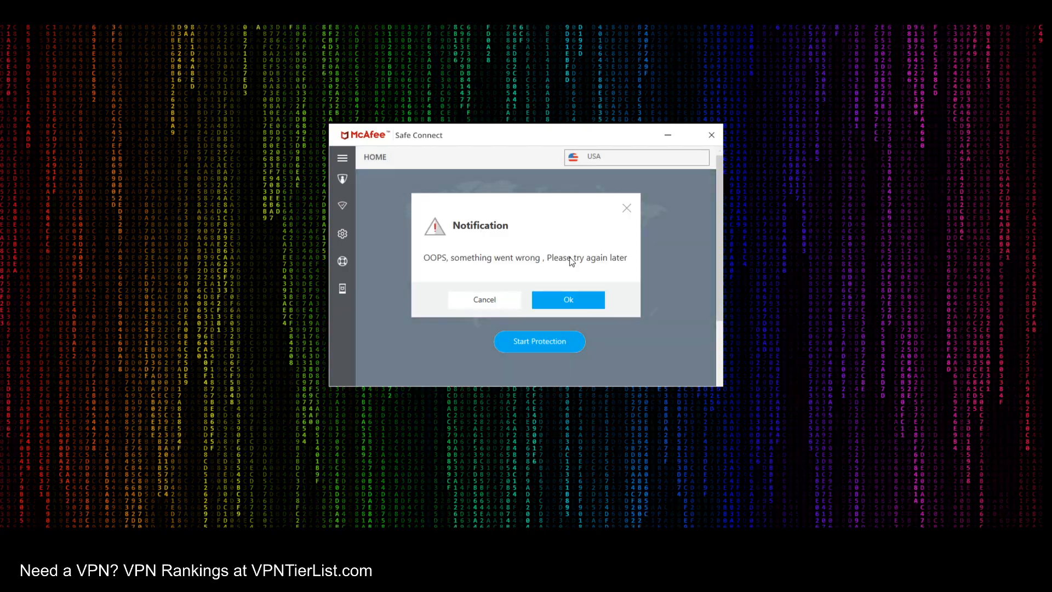
{"action": "left_click", "coordinate": [567, 299]}
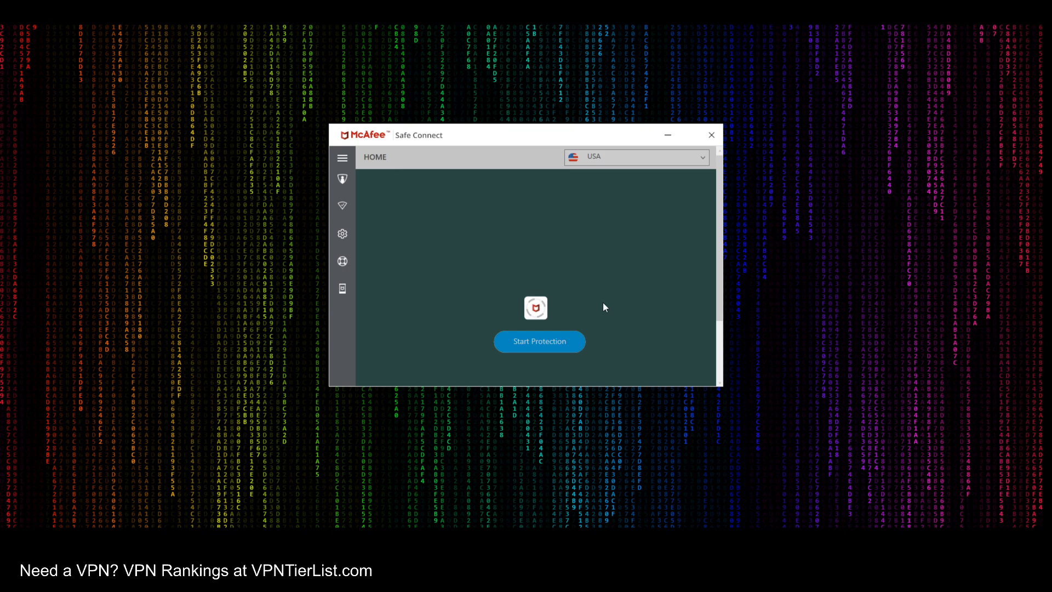
{"action": "left_click", "coordinate": [539, 341]}
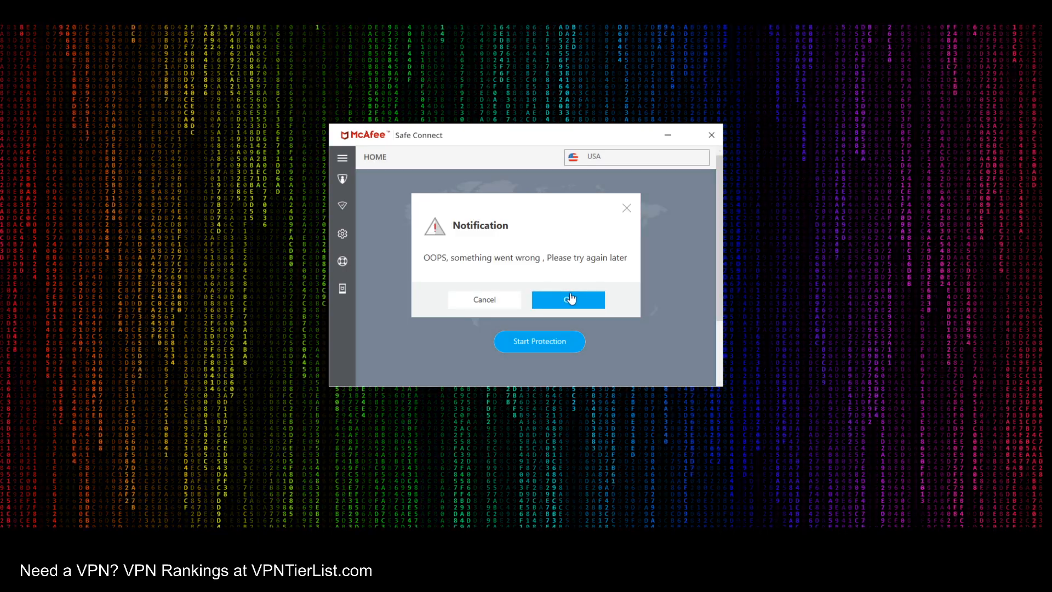
{"action": "left_click", "coordinate": [567, 299]}
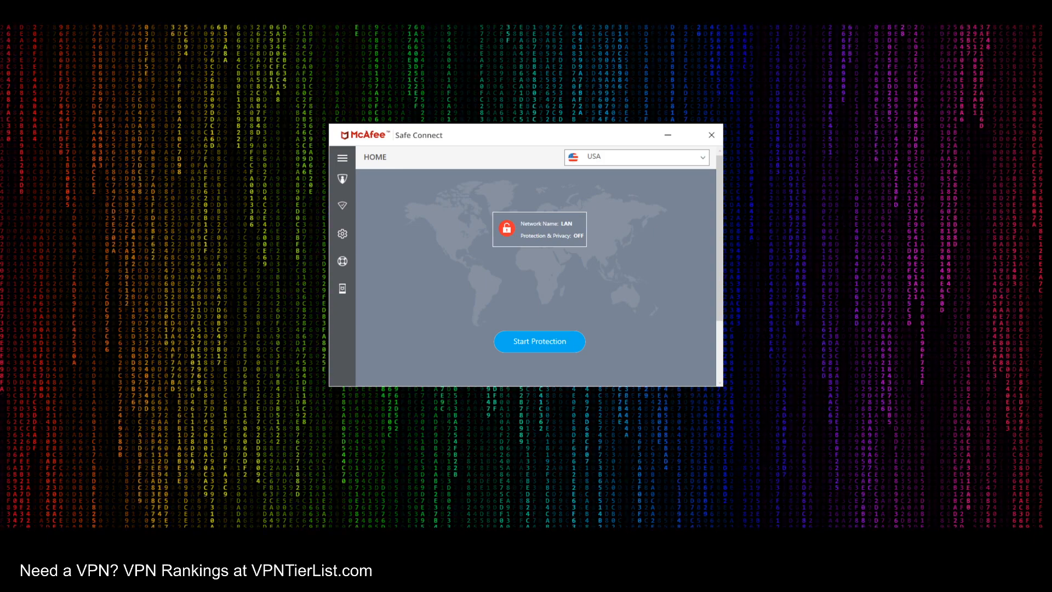
{"action": "left_click", "coordinate": [539, 341]}
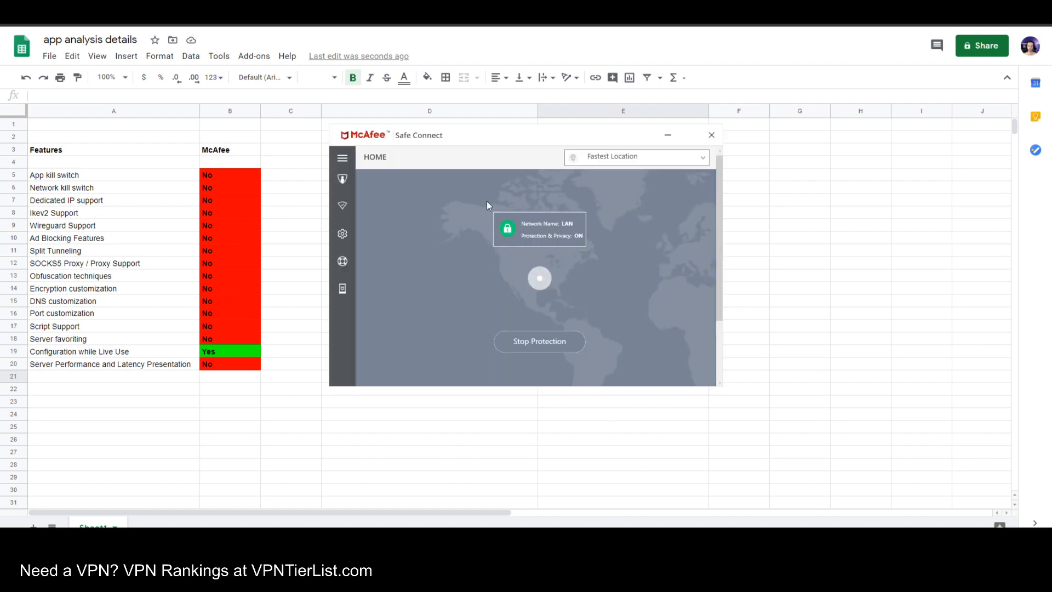
{"action": "mouse_move", "coordinate": [254, 247]}
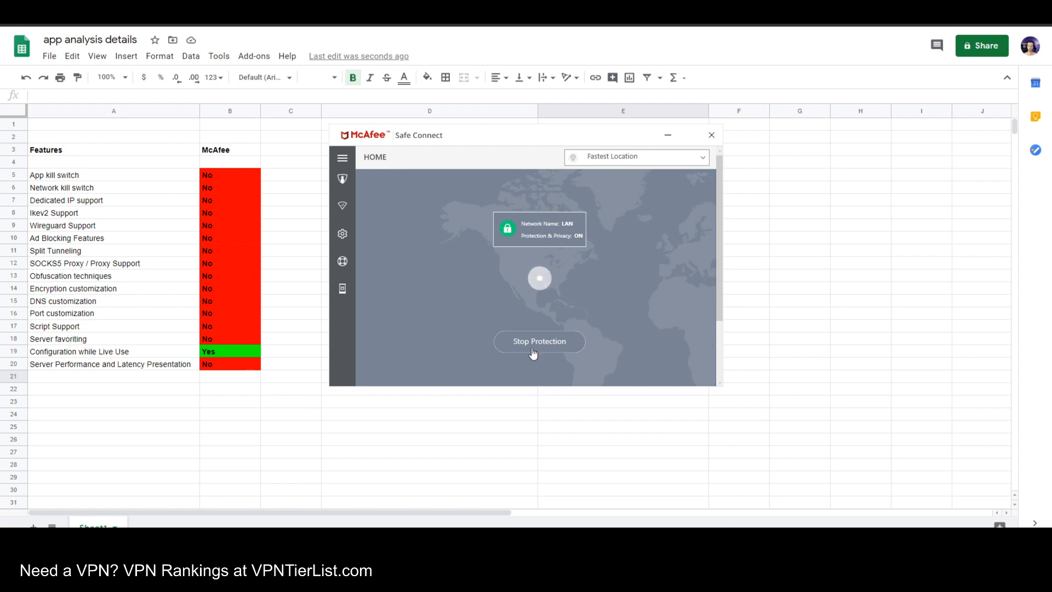
{"action": "mouse_move", "coordinate": [262, 185]}
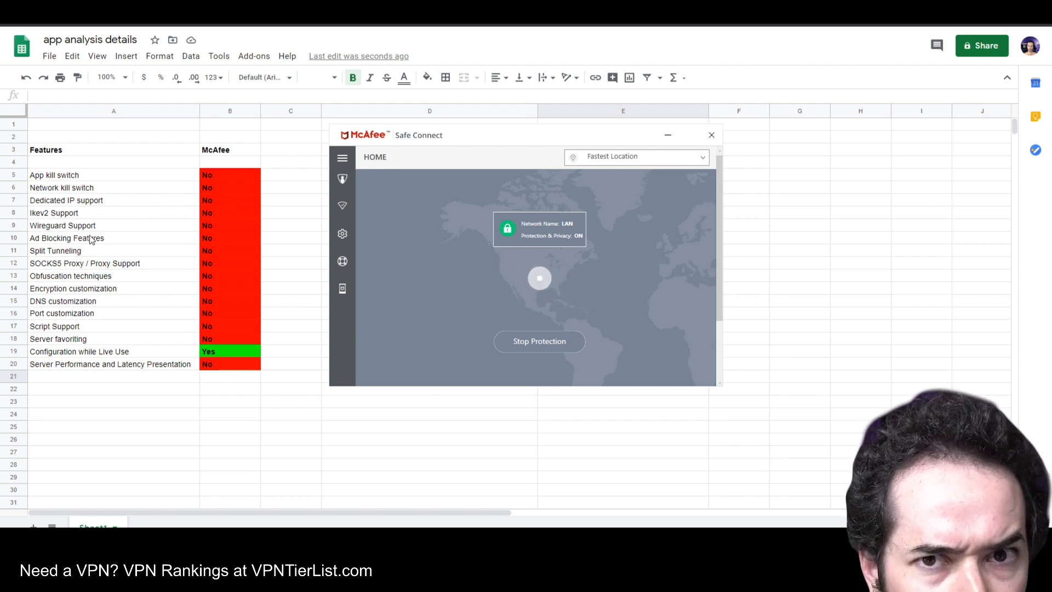
{"action": "mouse_move", "coordinate": [147, 245]}
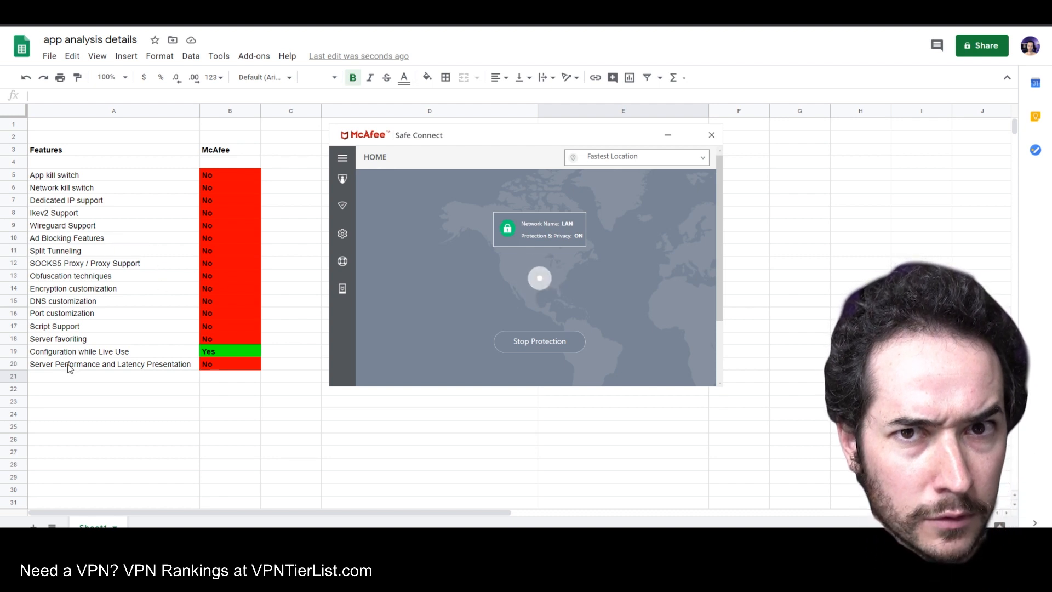
{"action": "mouse_move", "coordinate": [117, 338]}
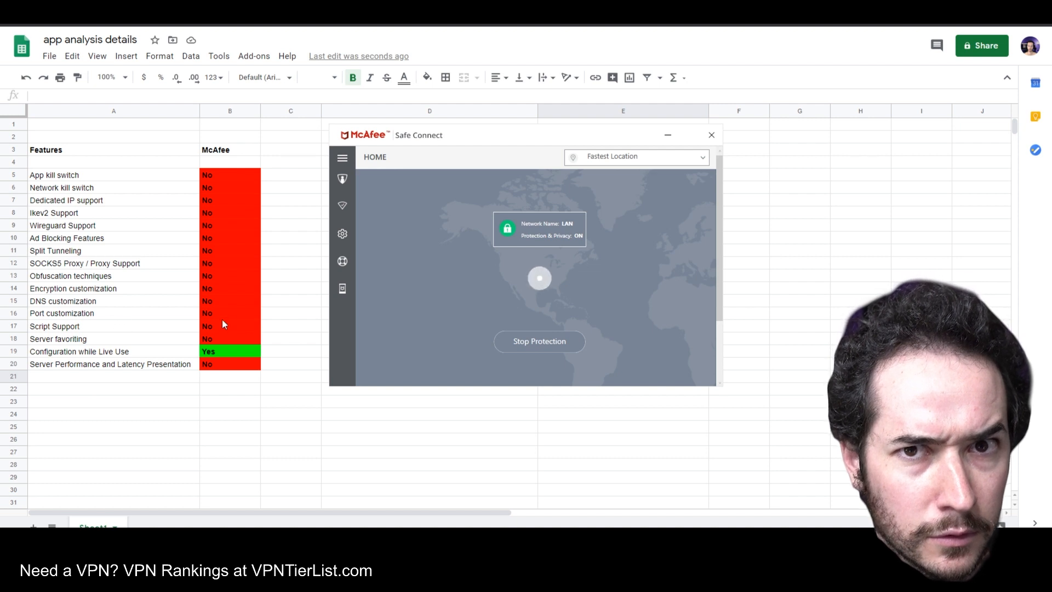
{"action": "mouse_move", "coordinate": [303, 397]}
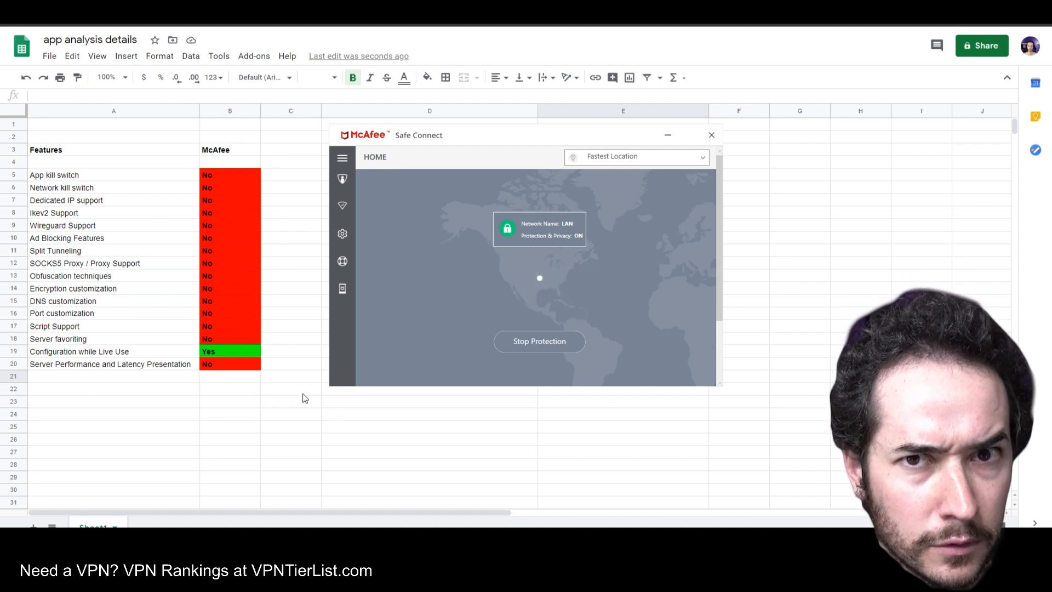
{"action": "mouse_move", "coordinate": [646, 216]}
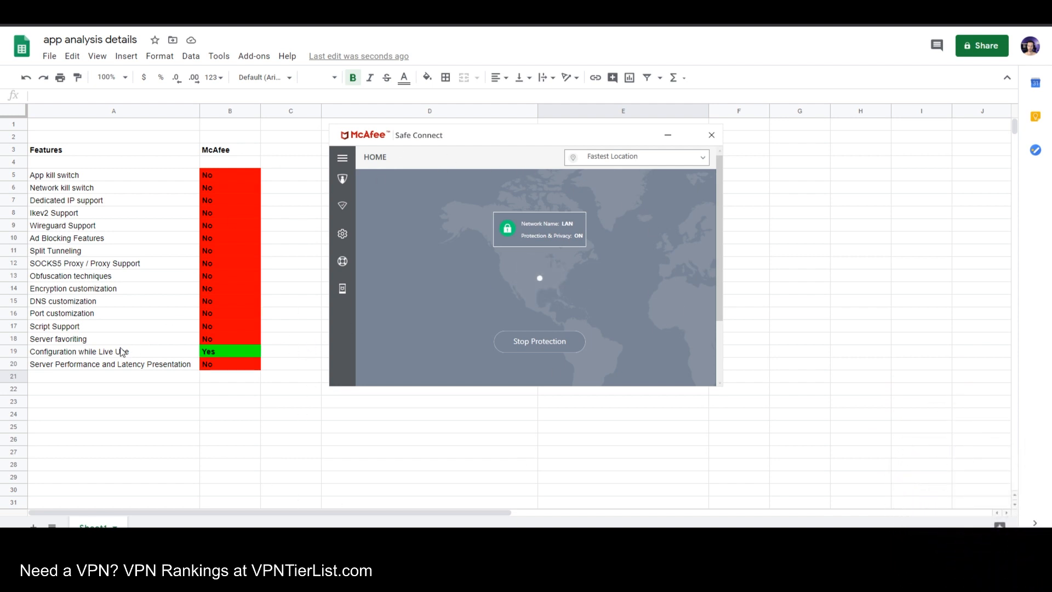
{"action": "mouse_move", "coordinate": [502, 323]}
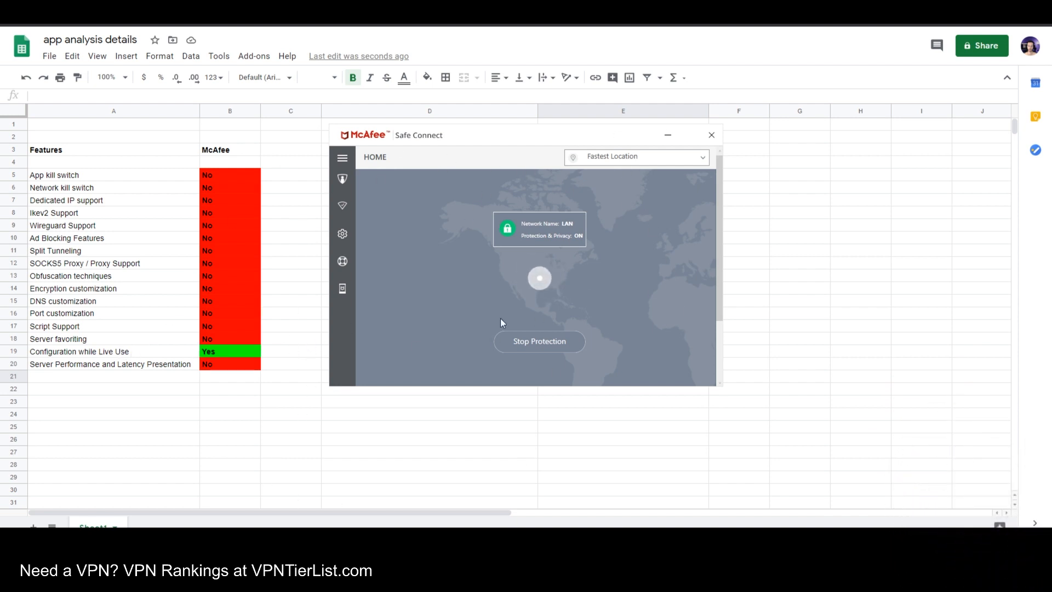
{"action": "left_click", "coordinate": [636, 157]}
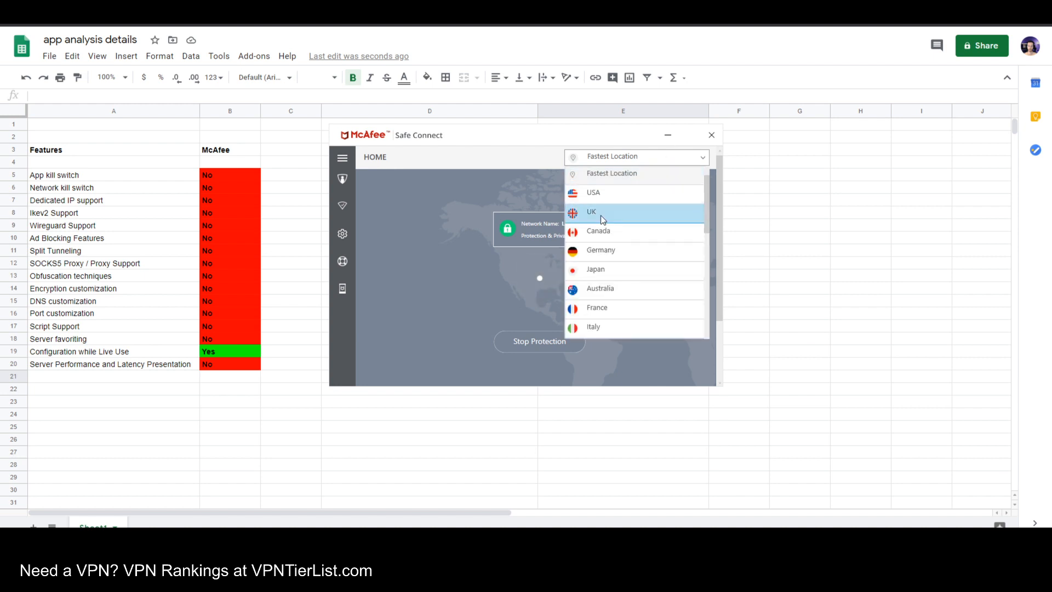
{"action": "left_click", "coordinate": [688, 285]}
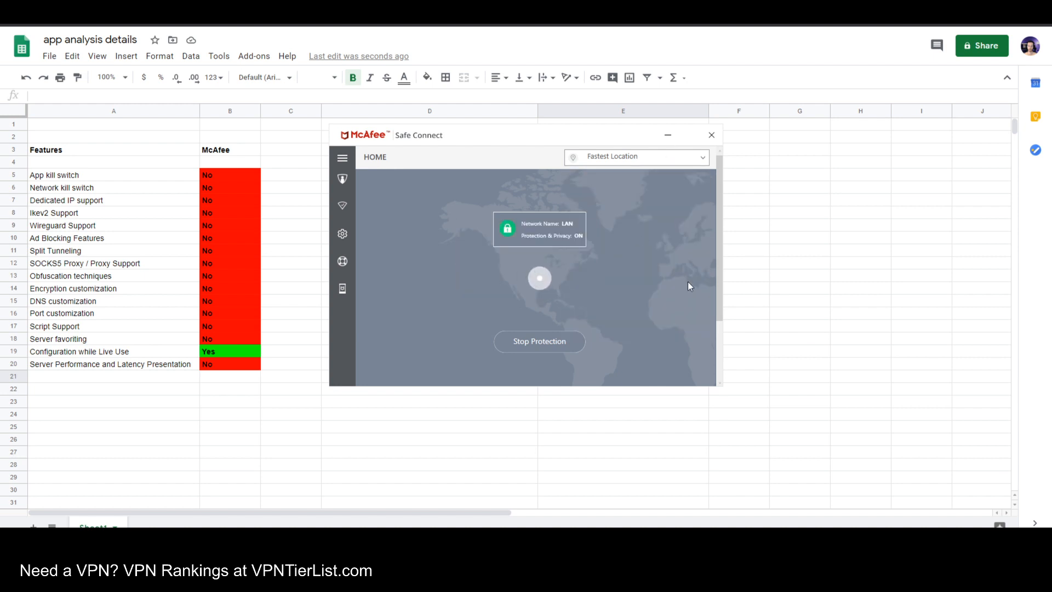
{"action": "mouse_move", "coordinate": [432, 208]}
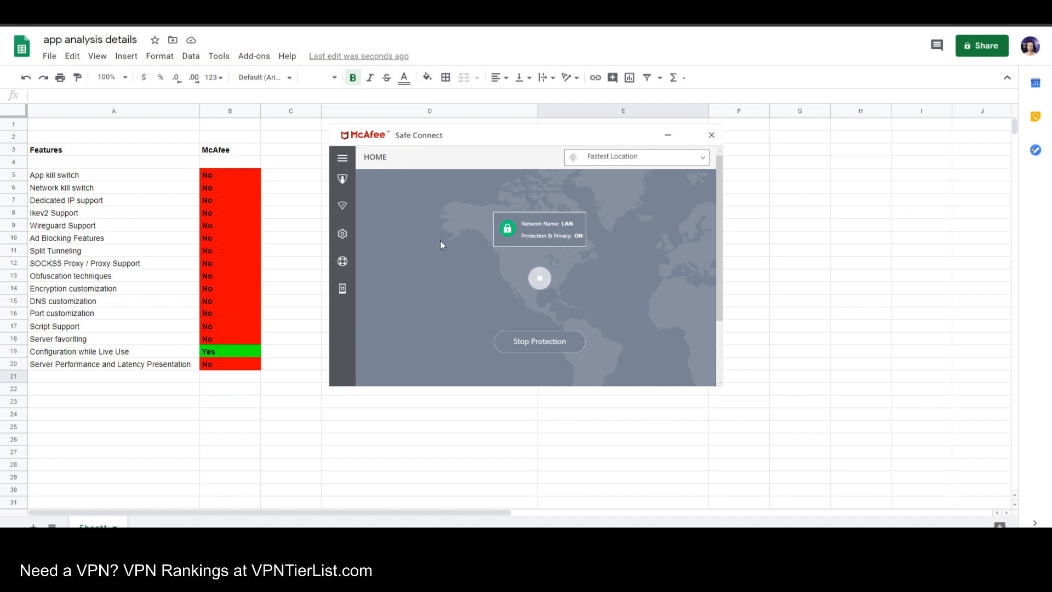
{"action": "mouse_move", "coordinate": [763, 379]}
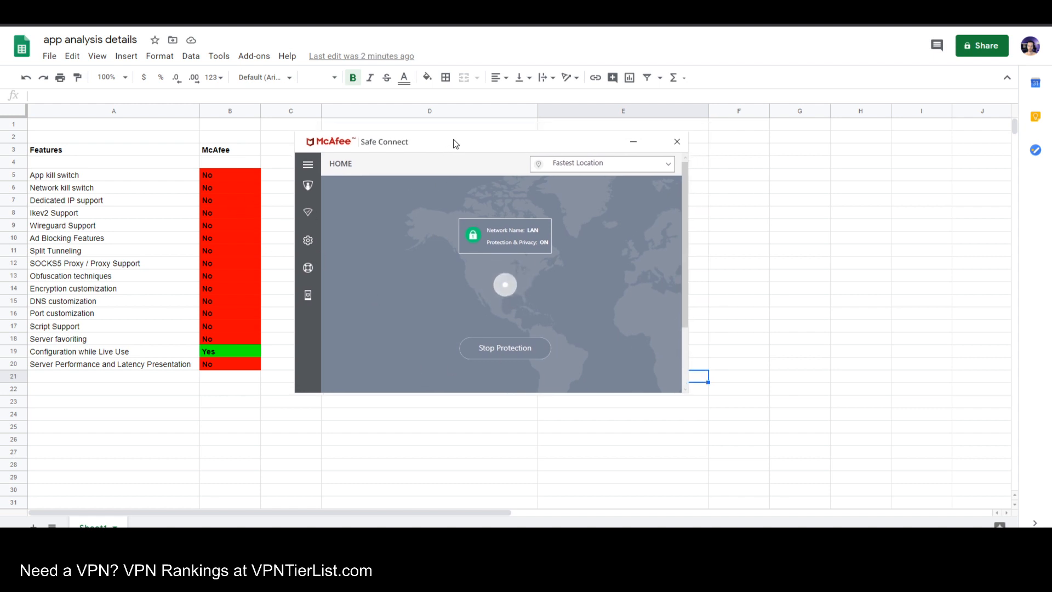
{"action": "left_click_drag", "start_coordinate": [455, 141], "coordinate": [439, 134]}
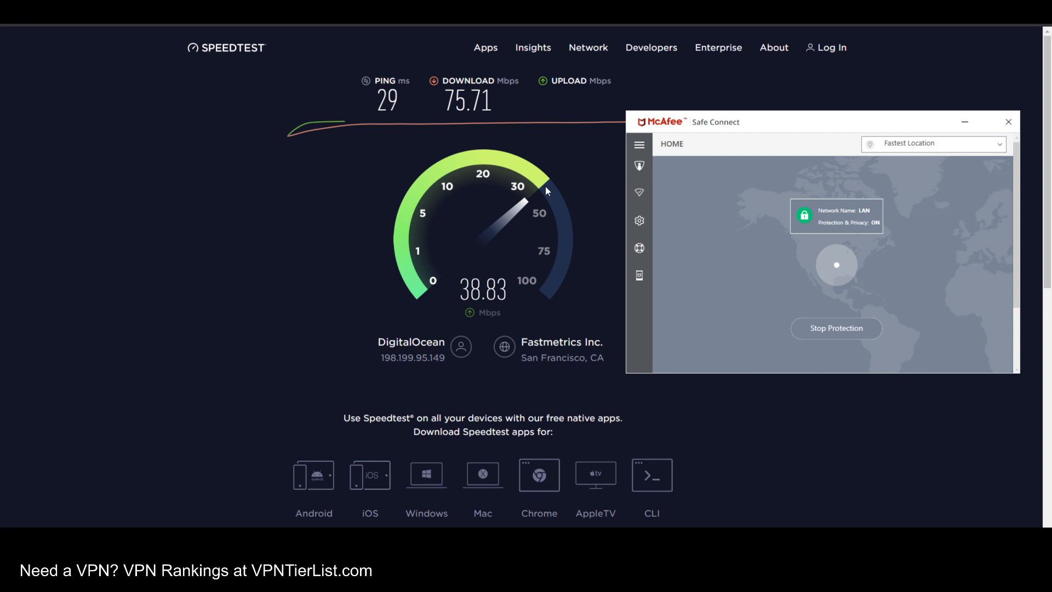
{"action": "mouse_move", "coordinate": [357, 128]}
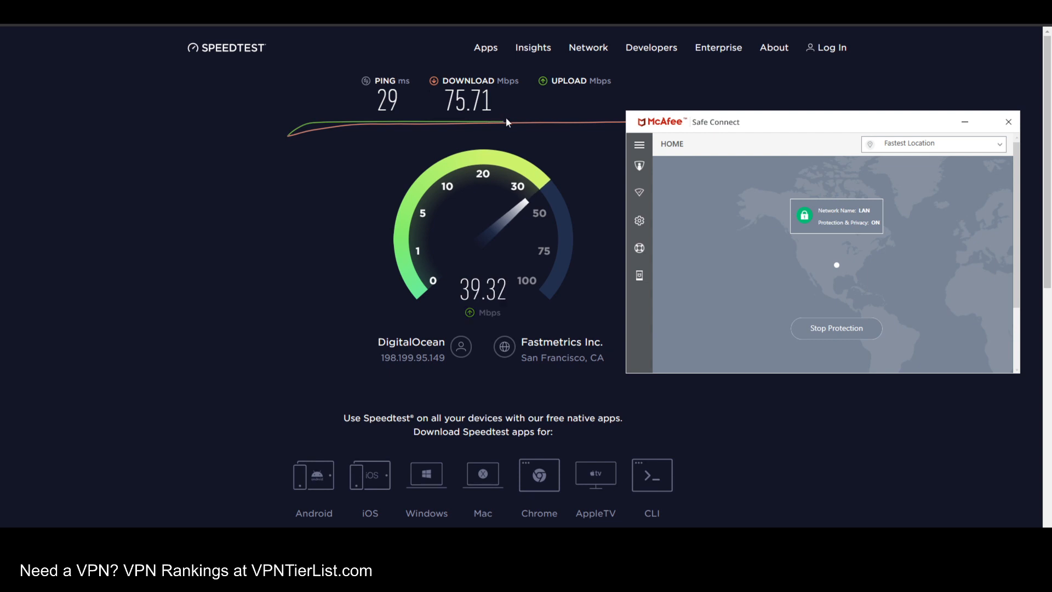
{"action": "mouse_move", "coordinate": [969, 196]}
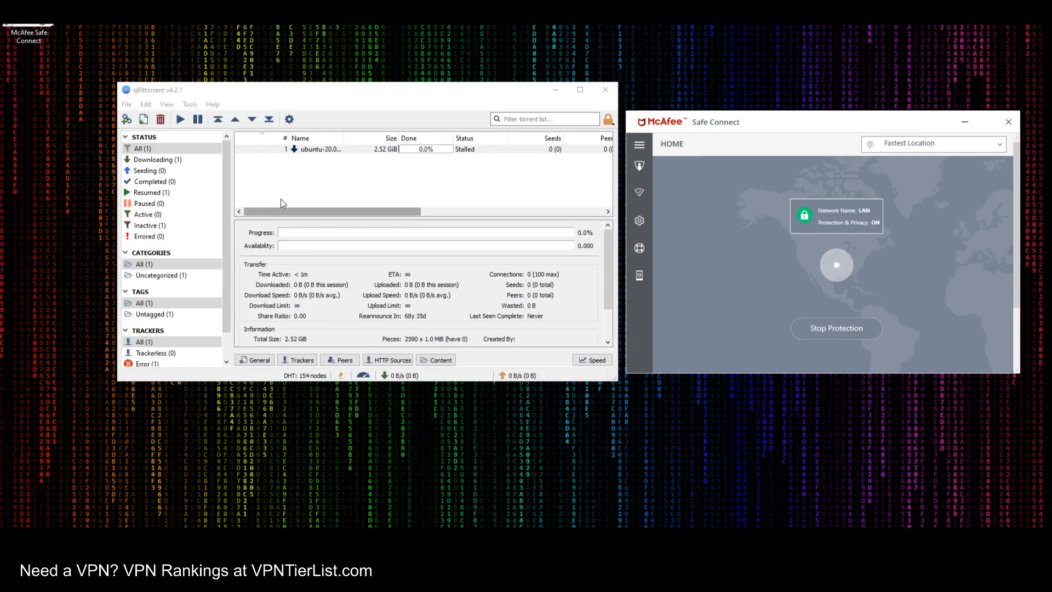
{"action": "left_click", "coordinate": [319, 149]}
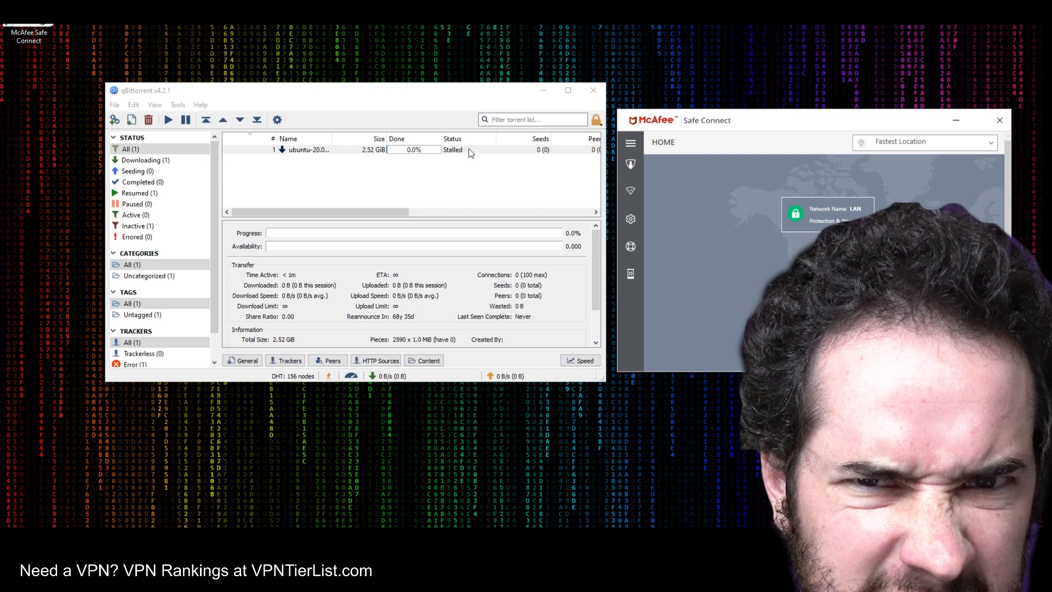
{"action": "left_click", "coordinate": [826, 213]}
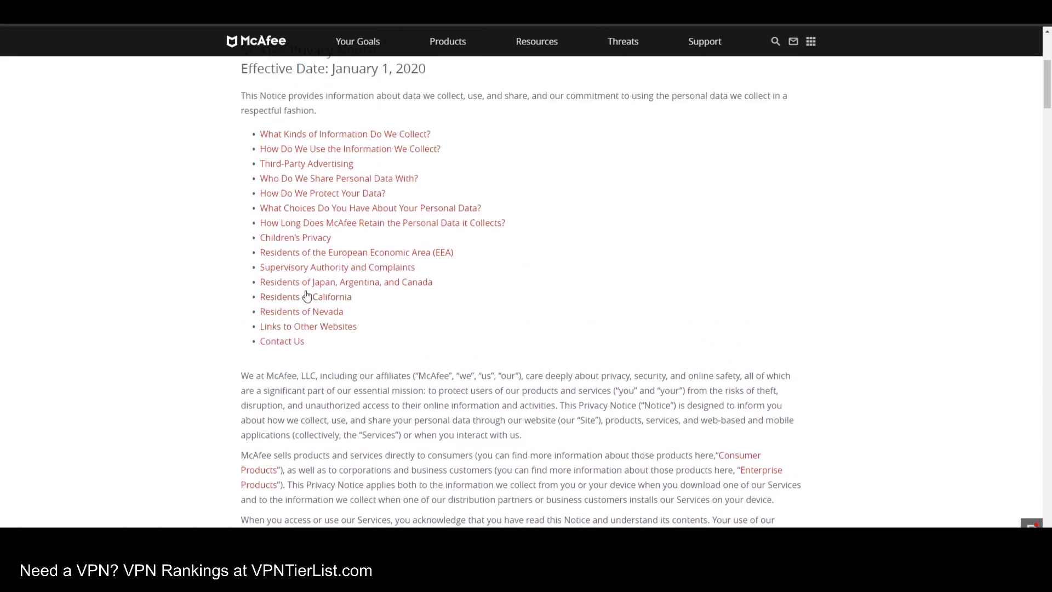
Scroll to 'What Kinds of Information Do We Collect?' and highlight the device identifiers bullet (IP, MAC, IMEI)
{"action": "scroll", "scroll_direction": "up", "scroll_amount": 3}
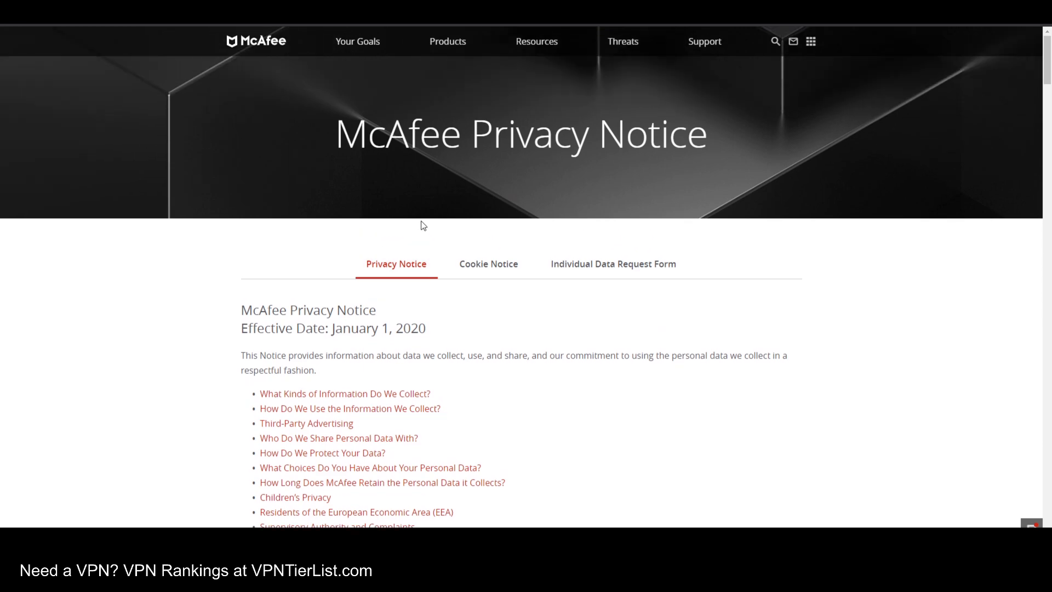
{"action": "scroll", "scroll_direction": "down", "scroll_amount": 3}
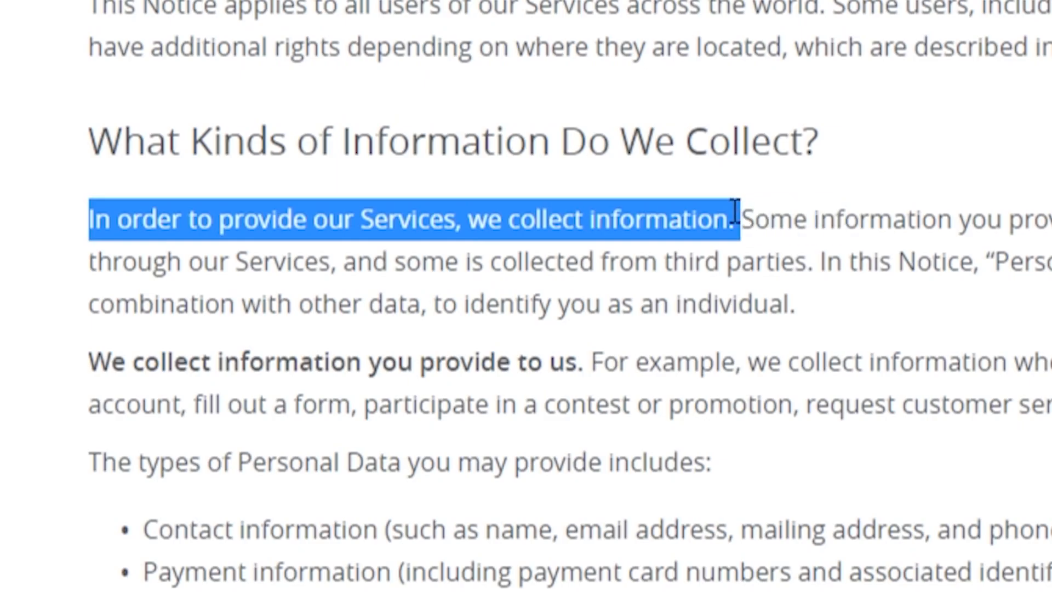
{"action": "scroll", "scroll_direction": "down", "scroll_amount": 3}
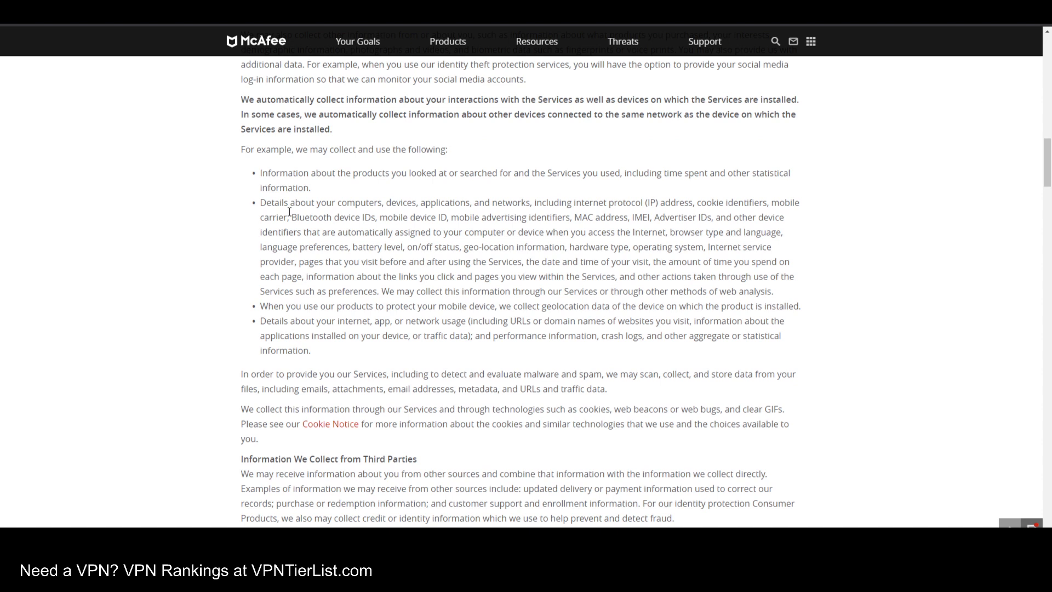
{"action": "left_click_drag", "start_coordinate": [260, 202], "coordinate": [437, 216]}
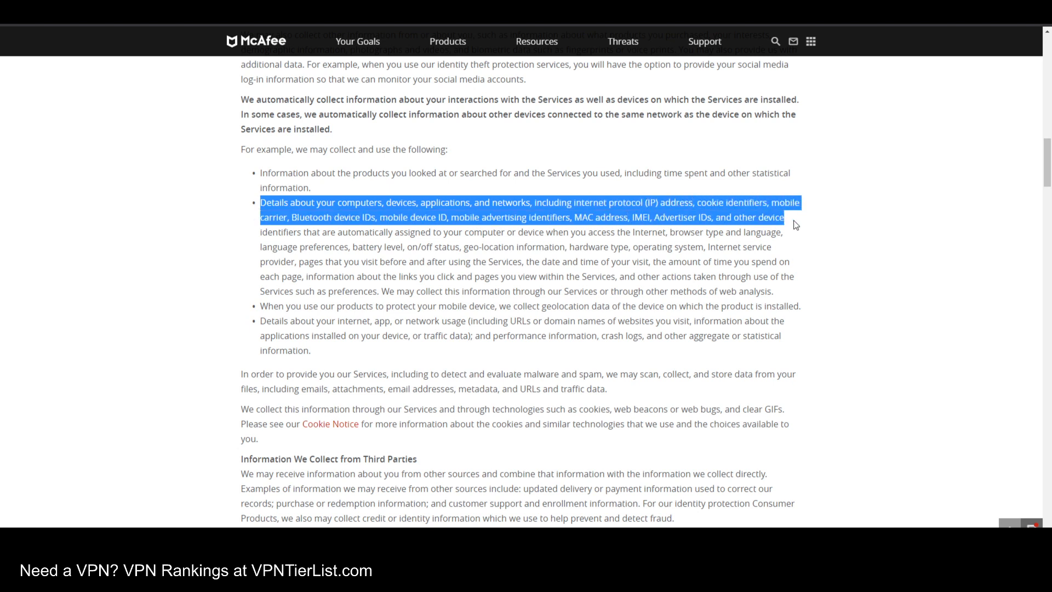
{"action": "mouse_move", "coordinate": [598, 220]}
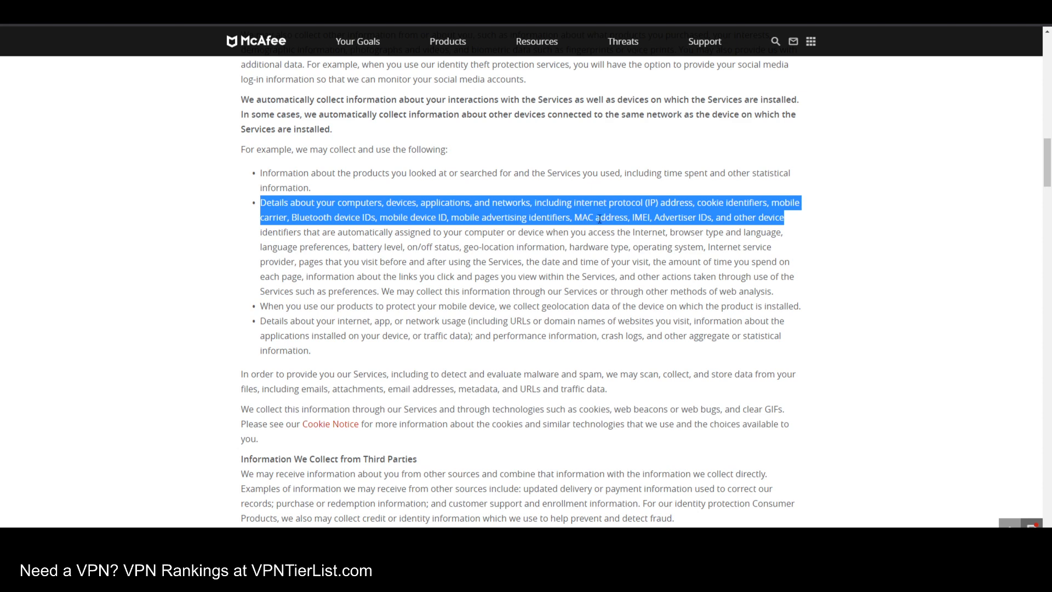
{"action": "mouse_move", "coordinate": [538, 286]}
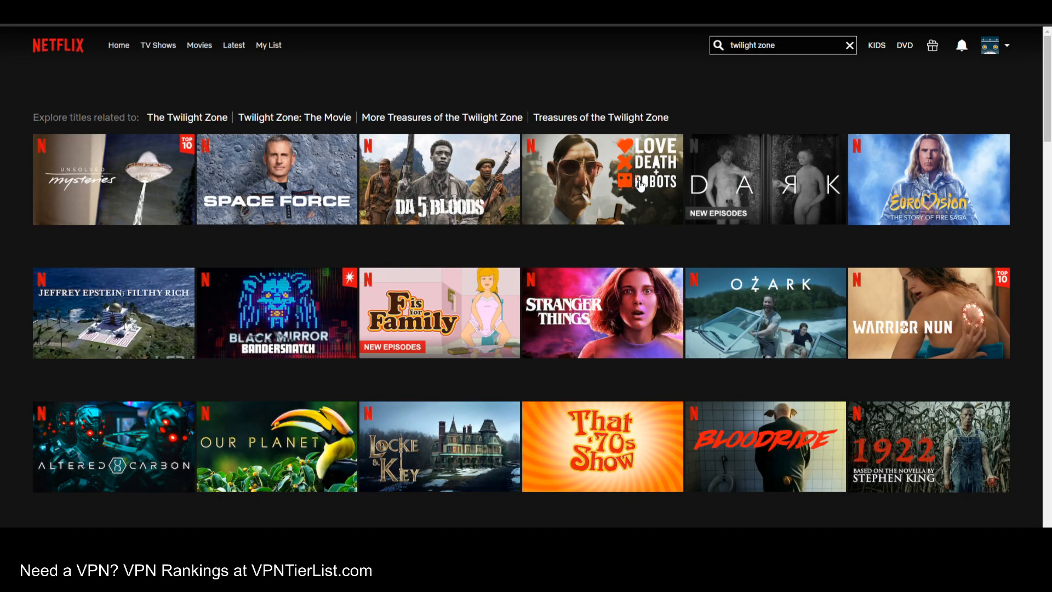
{"action": "mouse_move", "coordinate": [450, 93]}
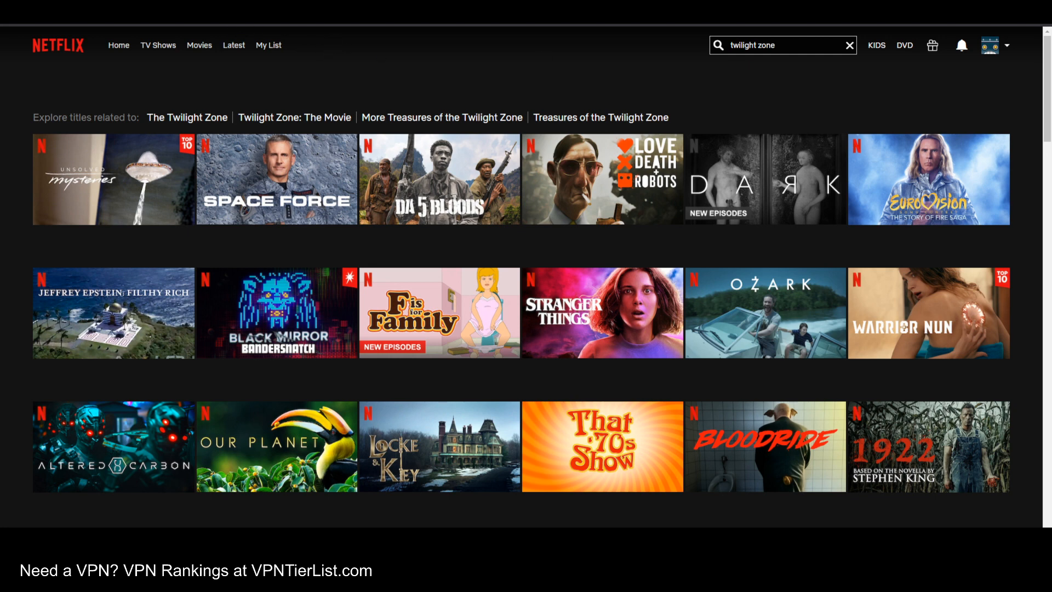
{"action": "mouse_move", "coordinate": [247, 65]}
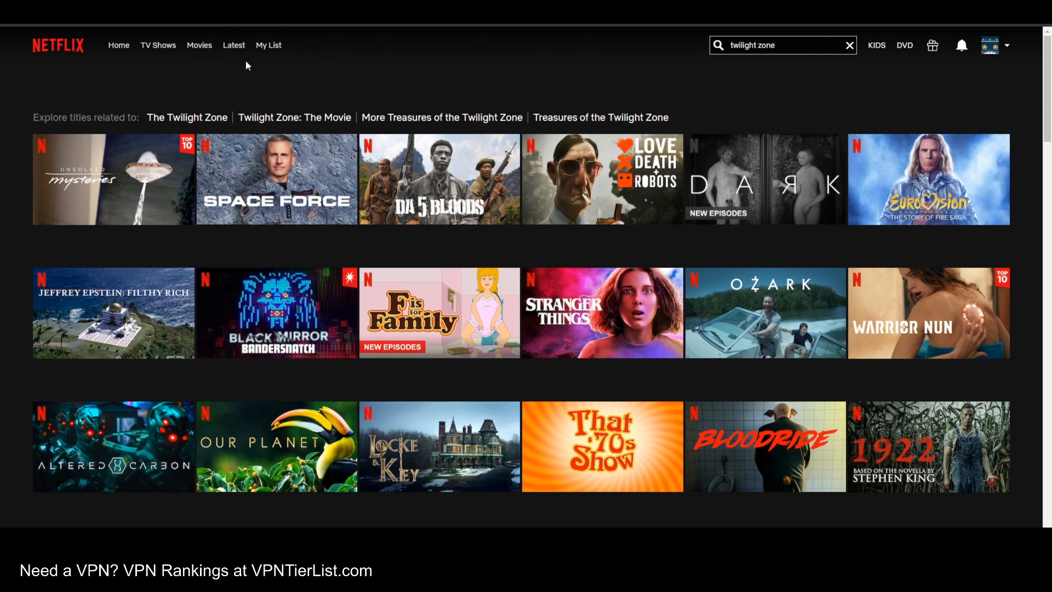
{"action": "mouse_move", "coordinate": [287, 57]}
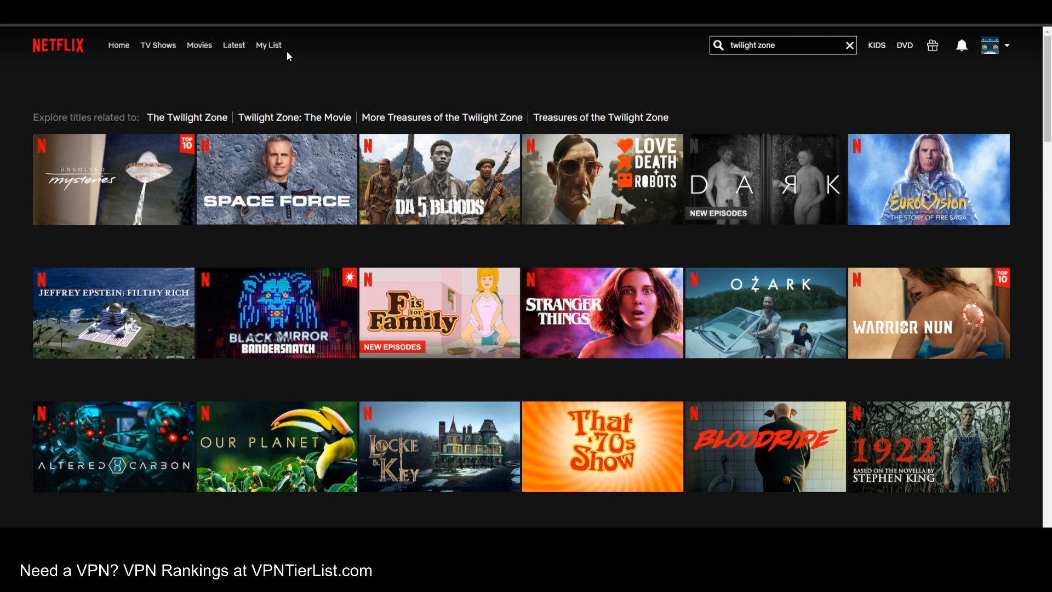
{"action": "mouse_move", "coordinate": [691, 39]}
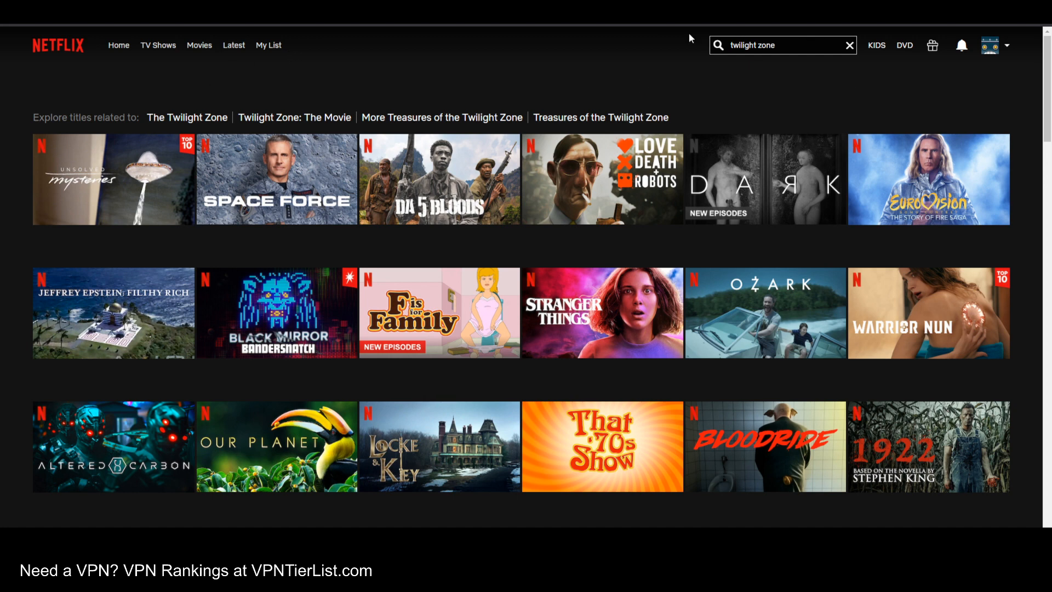
{"action": "mouse_move", "coordinate": [562, 27]}
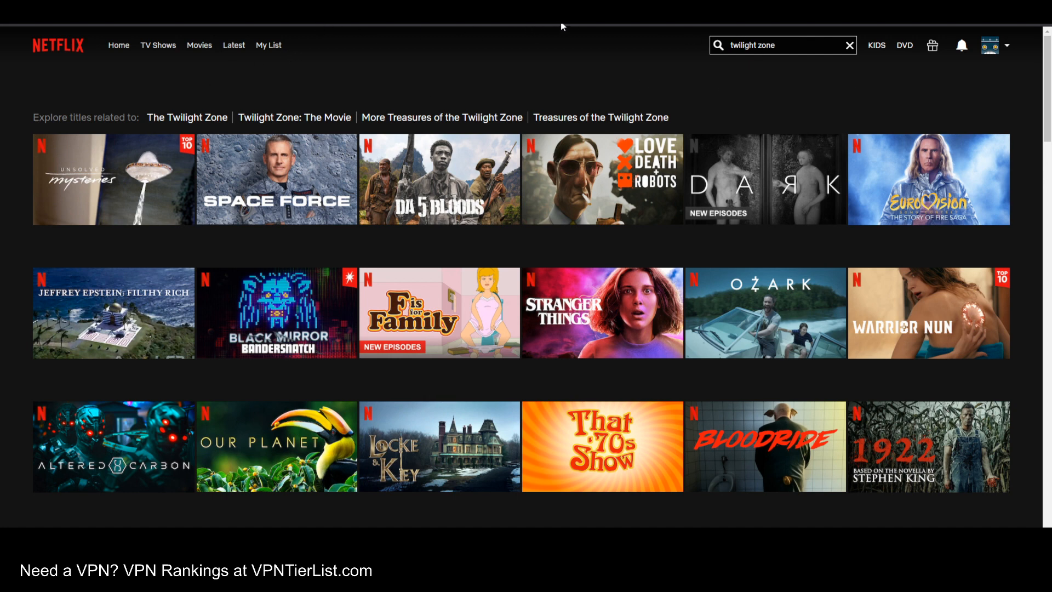
{"action": "mouse_move", "coordinate": [608, 29]}
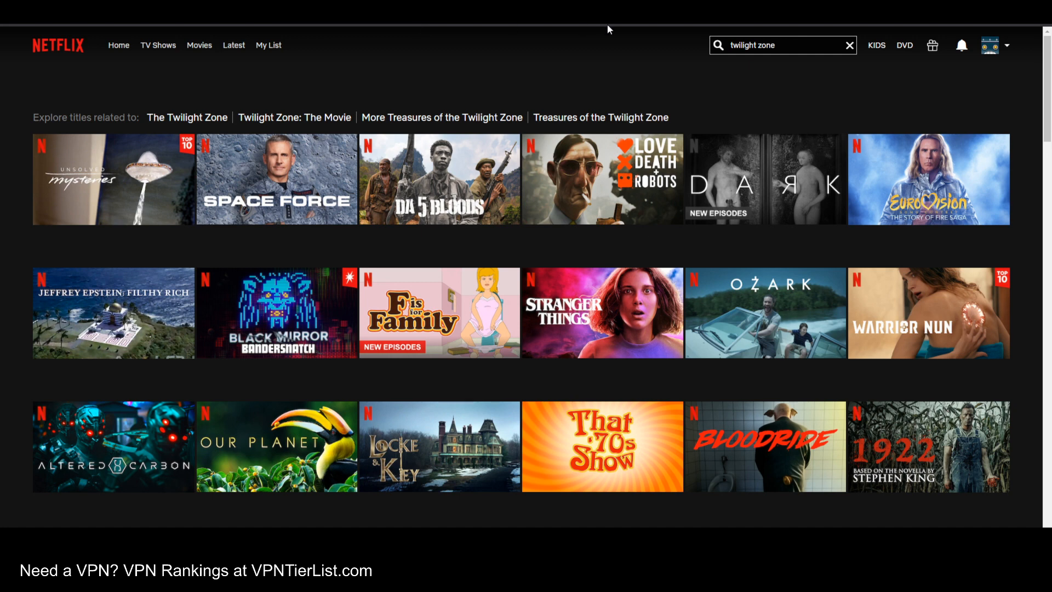
{"action": "mouse_move", "coordinate": [619, 76]}
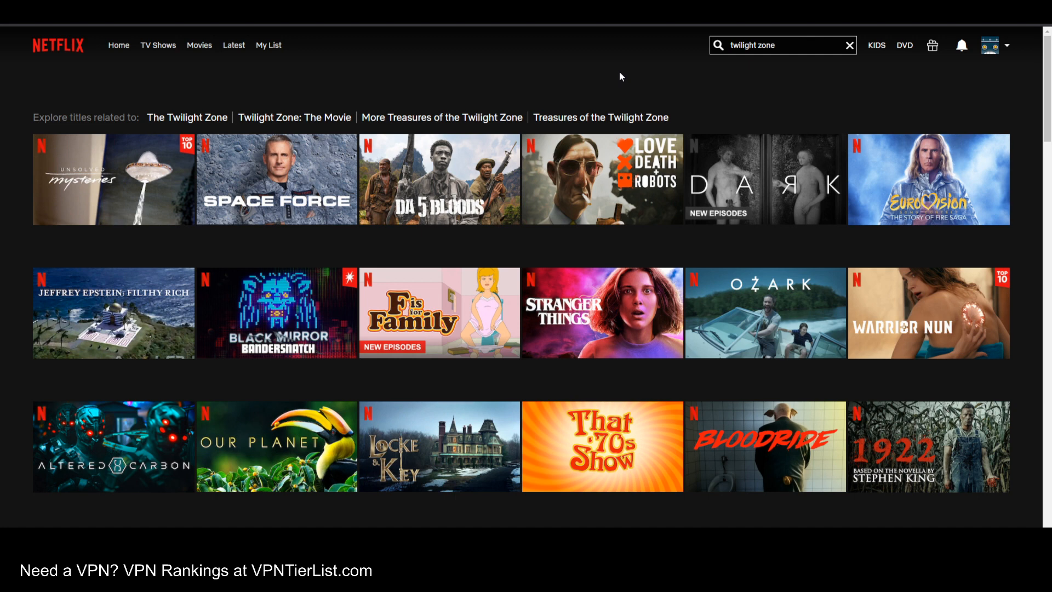
{"action": "mouse_move", "coordinate": [668, 85]}
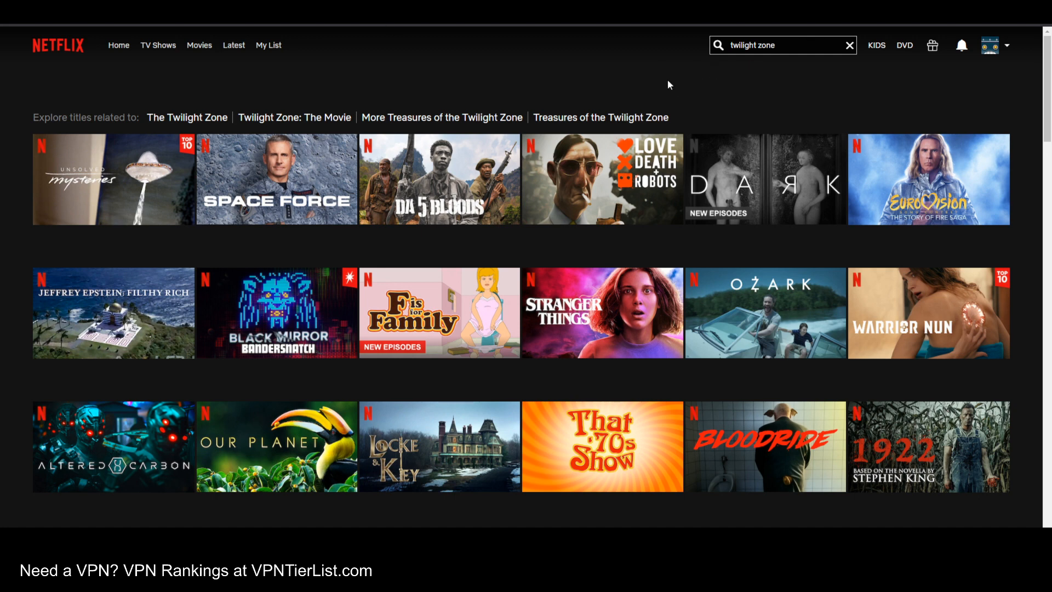
{"action": "mouse_move", "coordinate": [750, 209]}
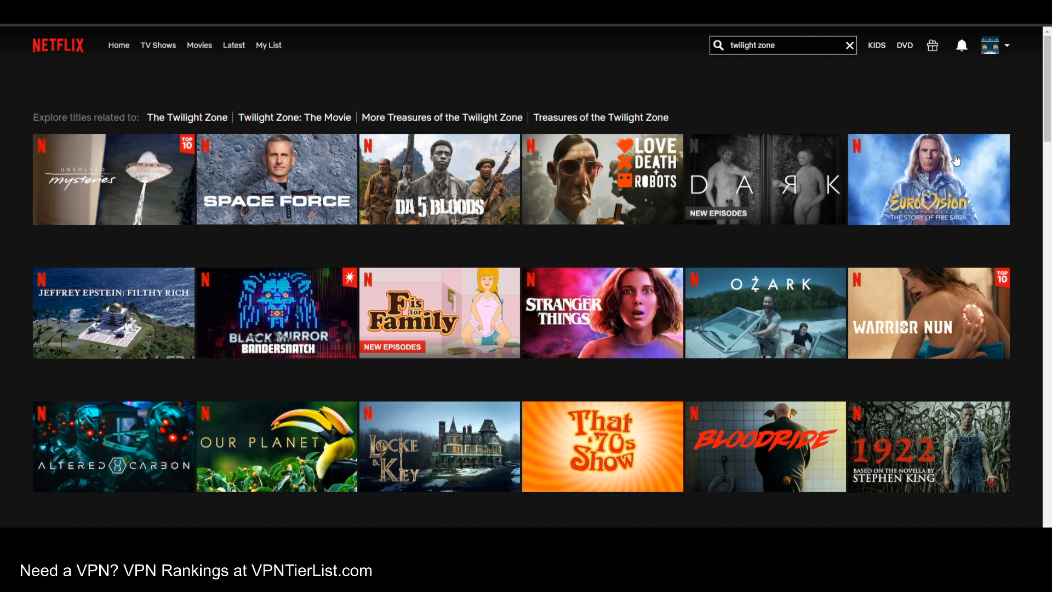
{"action": "mouse_move", "coordinate": [593, 382]}
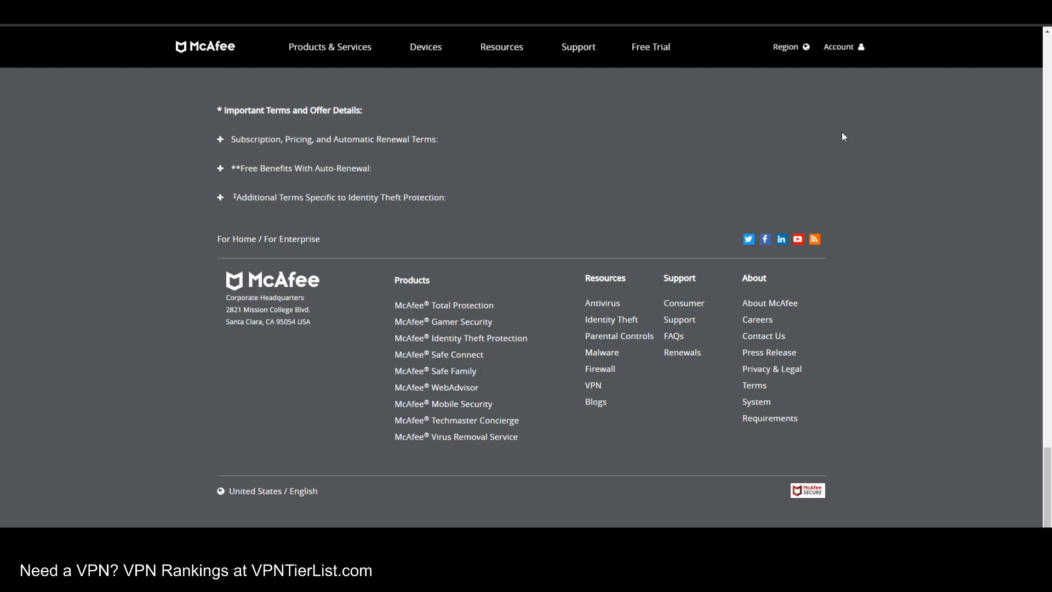
Close the virtual assistant chat and open the Request a Refund support topic
{"action": "scroll", "scroll_direction": "up", "scroll_amount": 3}
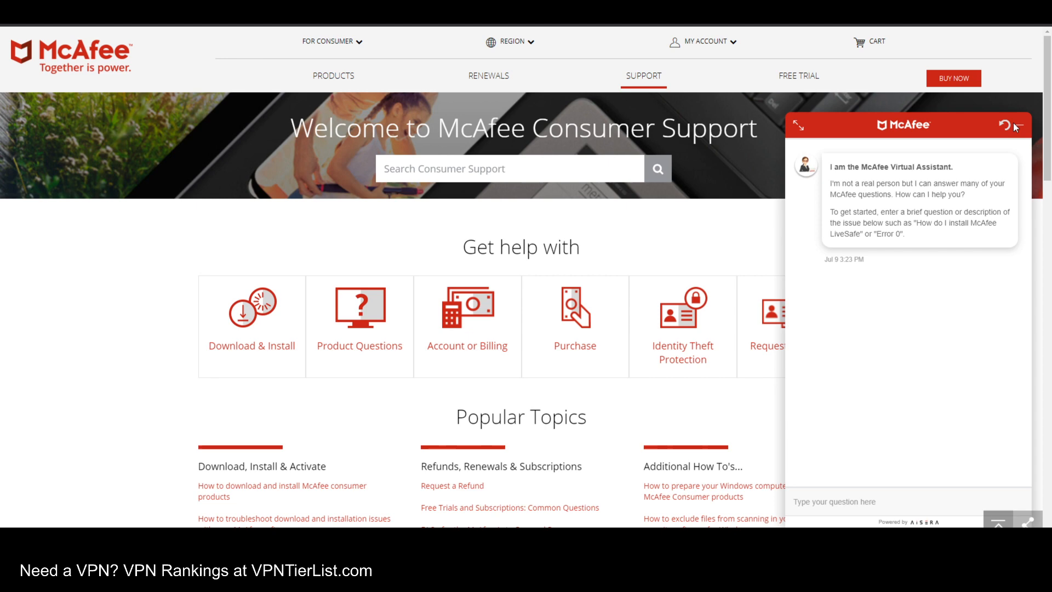
{"action": "left_click", "coordinate": [1004, 125]}
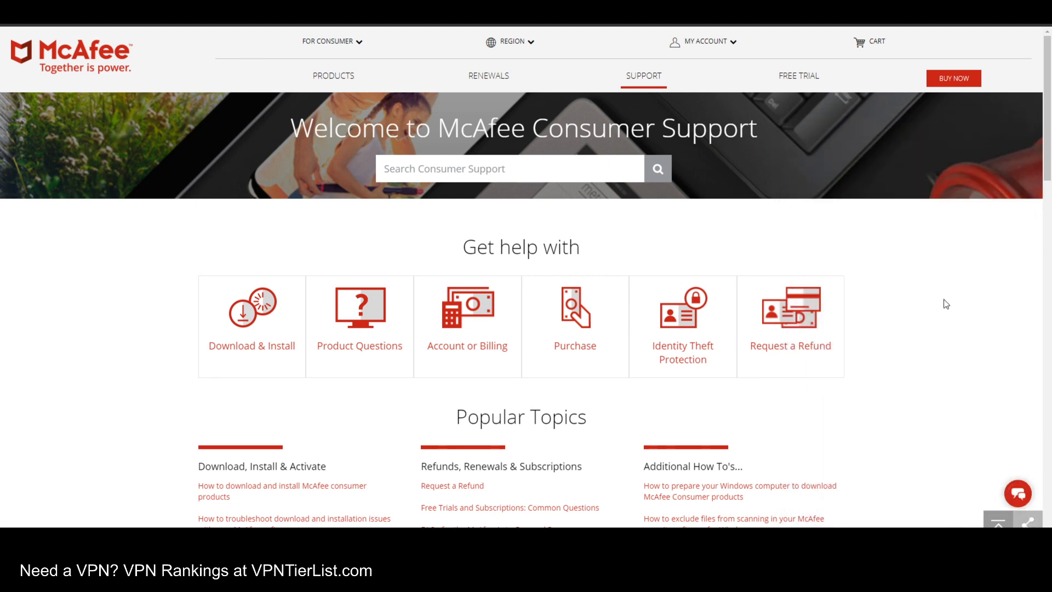
{"action": "mouse_move", "coordinate": [790, 325]}
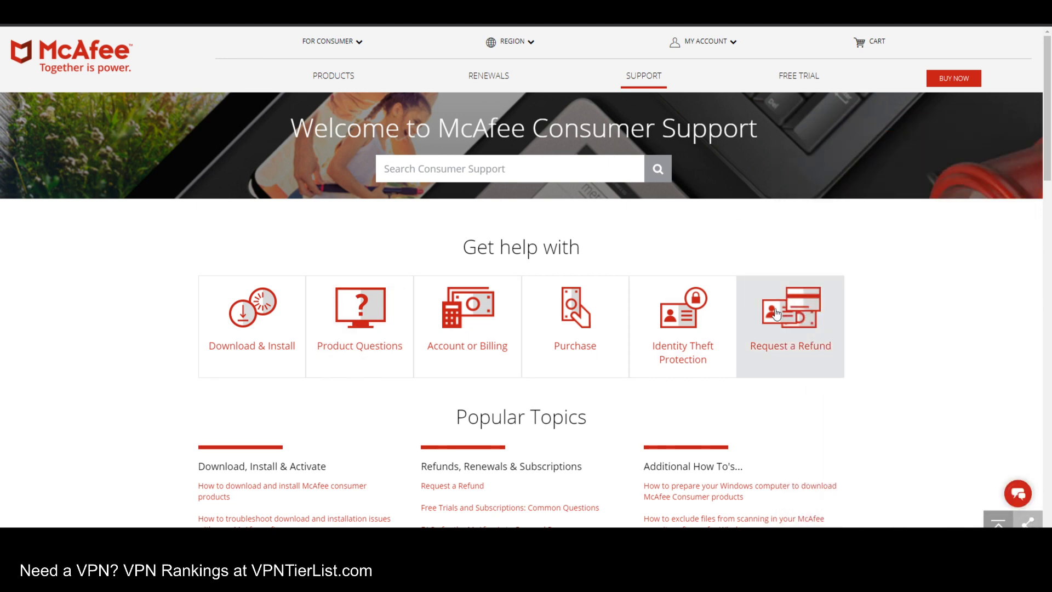
{"action": "left_click", "coordinate": [790, 326]}
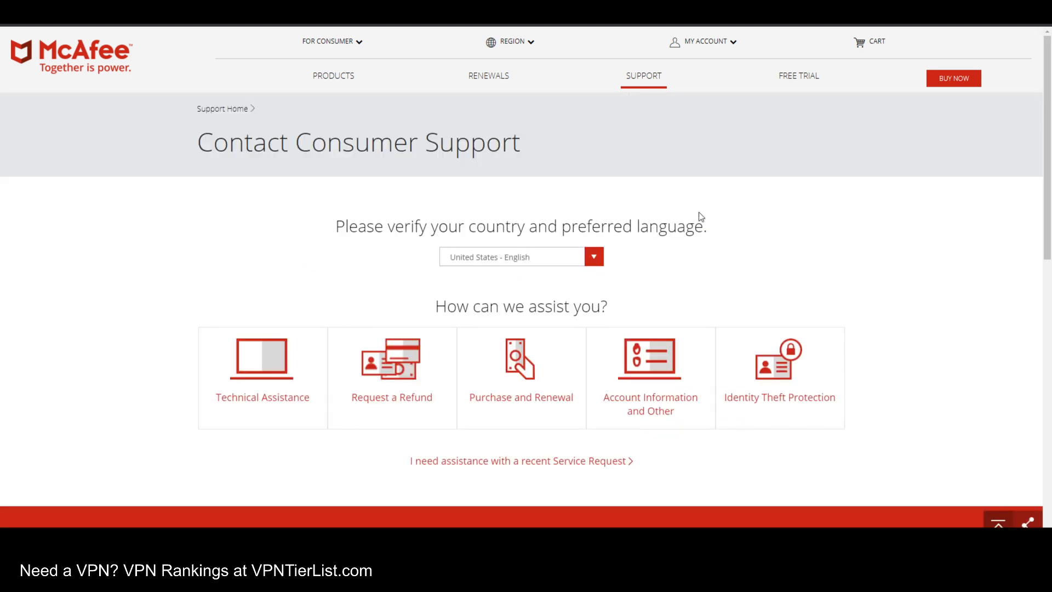
{"action": "mouse_move", "coordinate": [792, 273]}
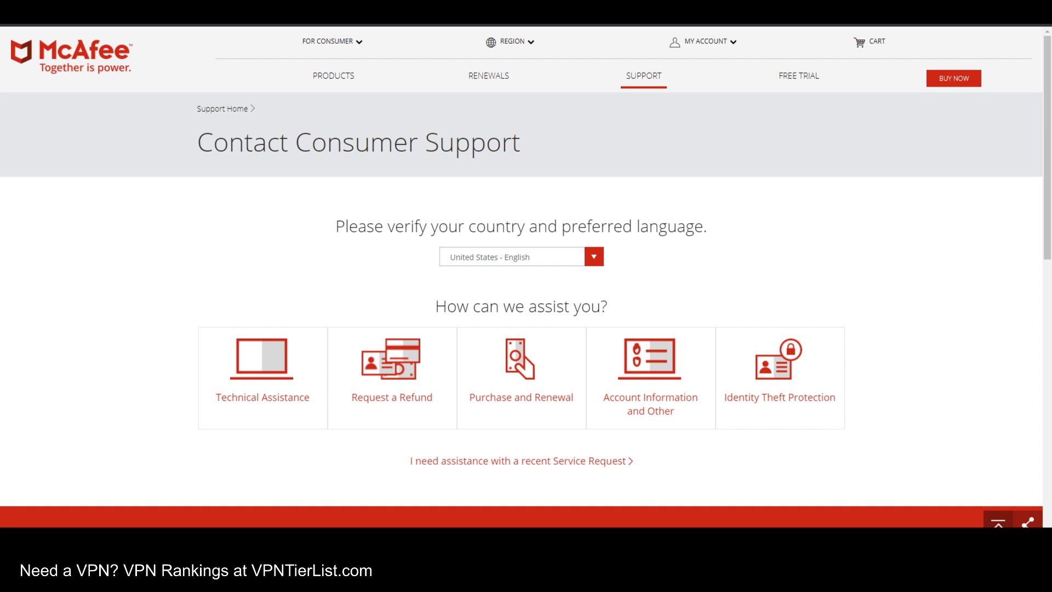
{"action": "mouse_move", "coordinate": [852, 349]}
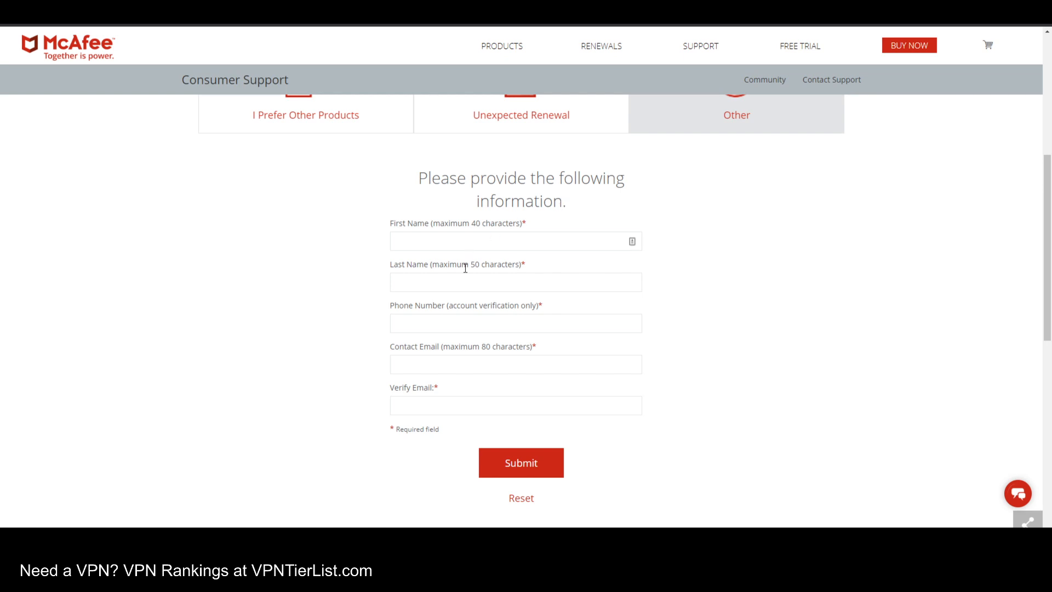
{"action": "left_click", "coordinate": [515, 322]}
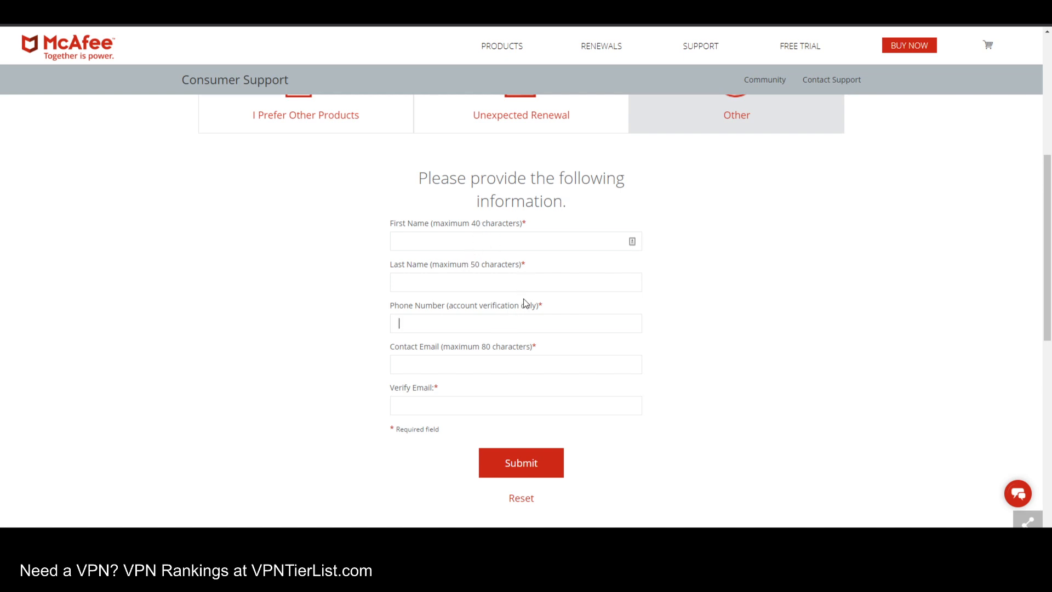
{"action": "mouse_move", "coordinate": [540, 235]}
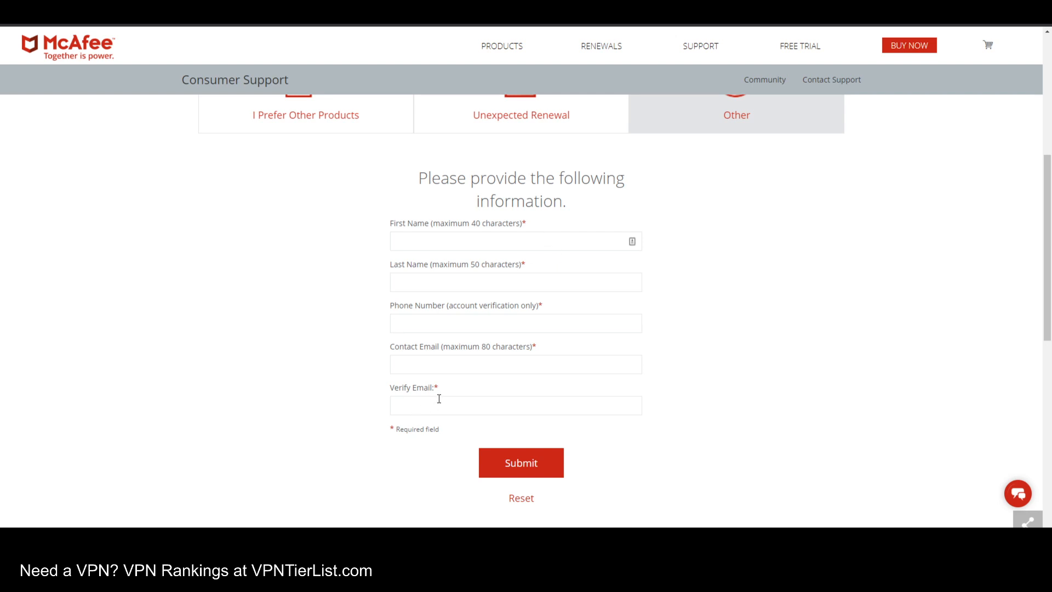
{"action": "mouse_move", "coordinate": [605, 241]}
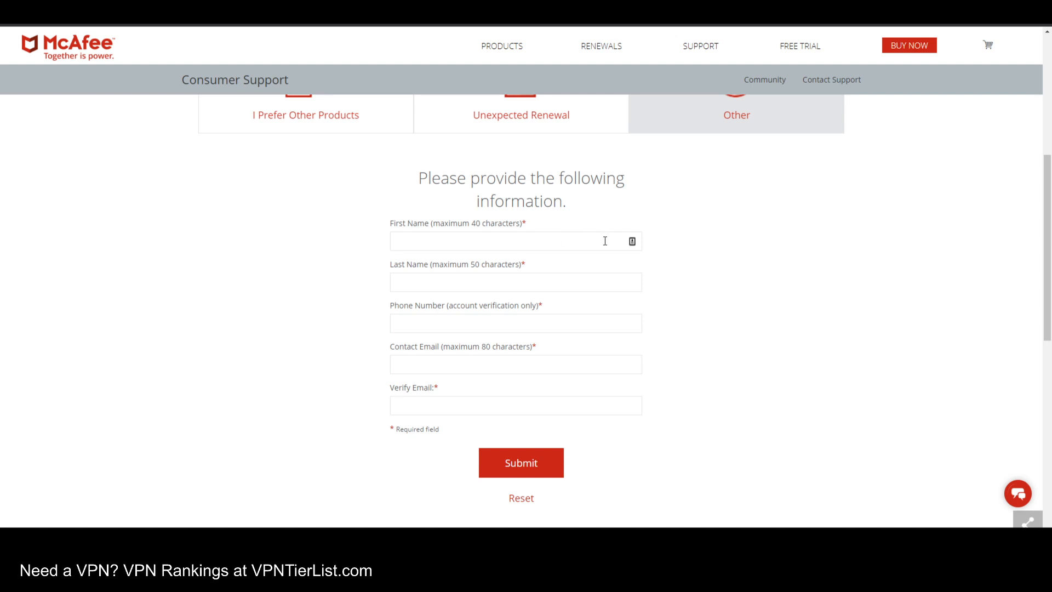
{"action": "mouse_move", "coordinate": [661, 195]}
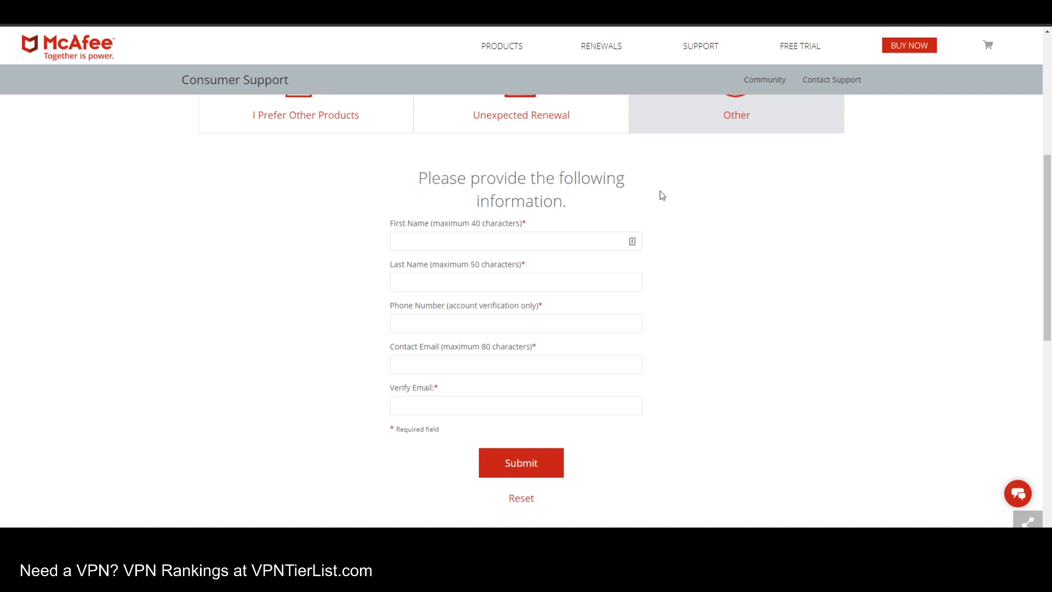
{"action": "left_click", "coordinate": [515, 323]}
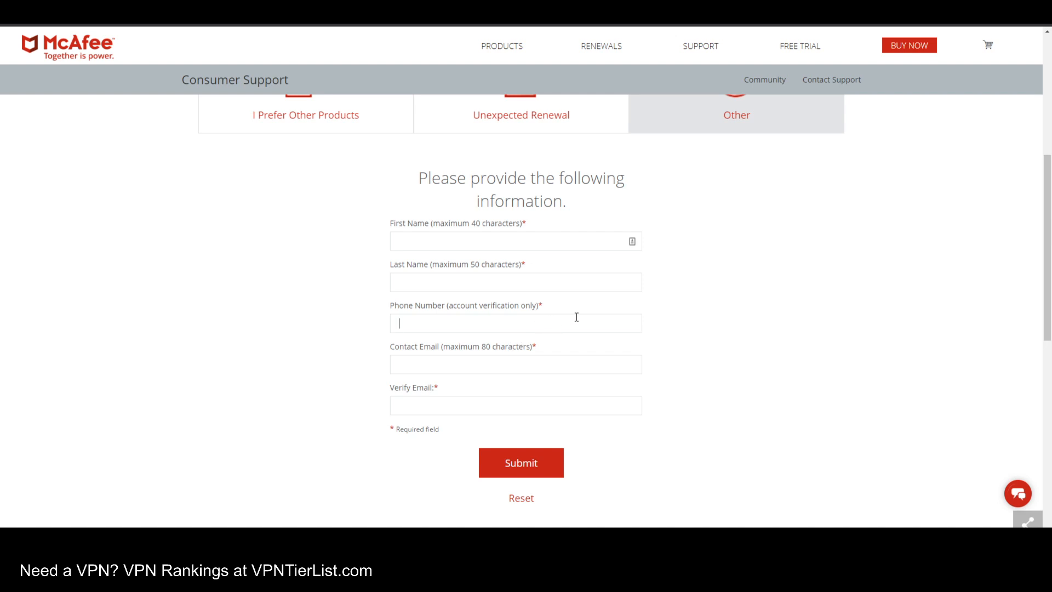
{"action": "scroll", "scroll_direction": "up", "scroll_amount": 3}
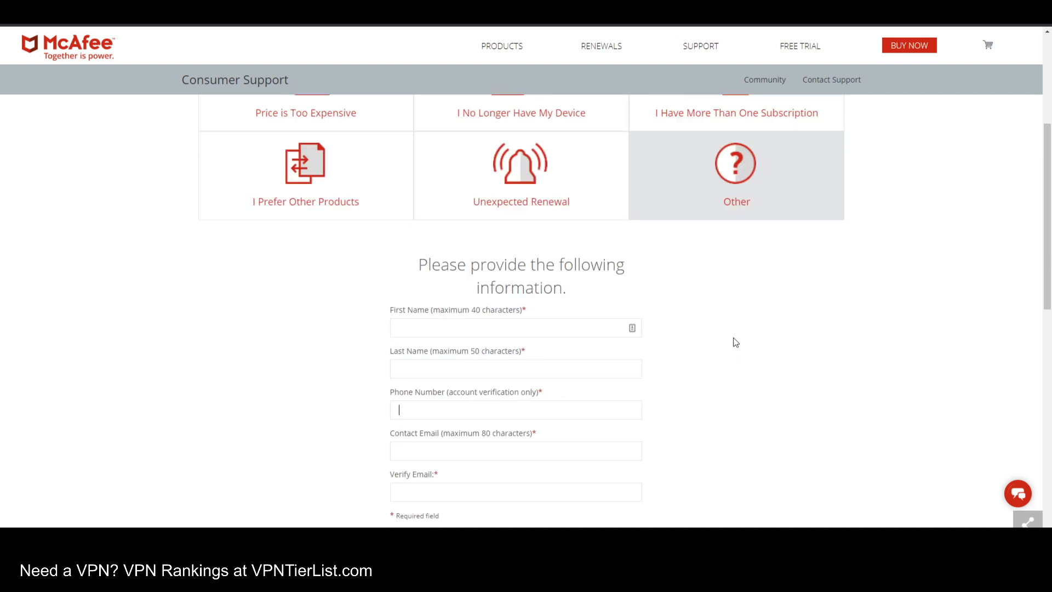
{"action": "scroll", "scroll_direction": "up", "scroll_amount": 3}
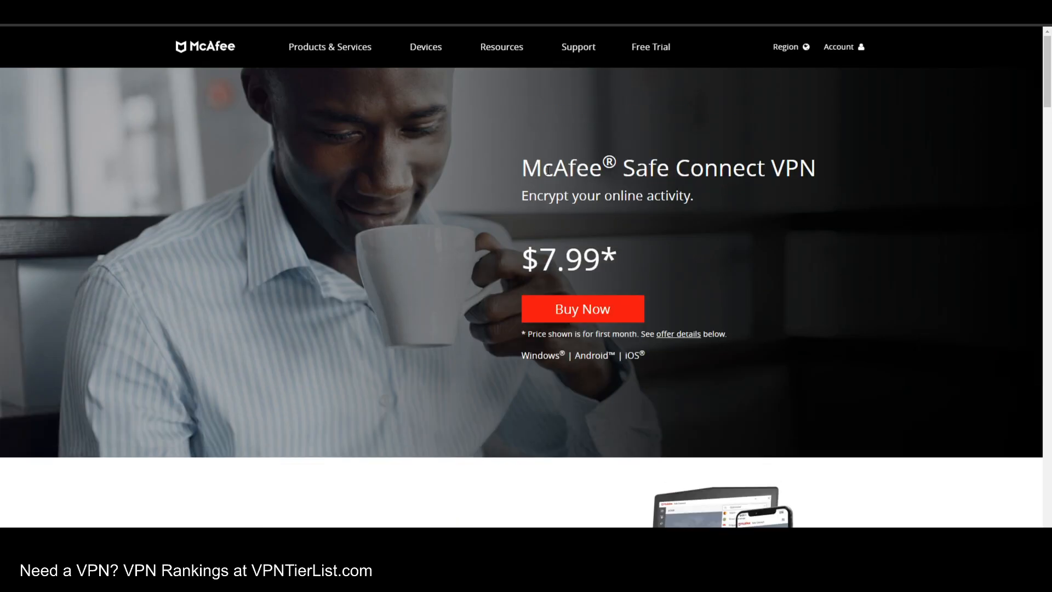
Review the Safe Connect plans, Monthly $7.99 and Yearly $34.99, highlighting the yearly price
{"action": "scroll", "scroll_direction": "down", "scroll_amount": 3}
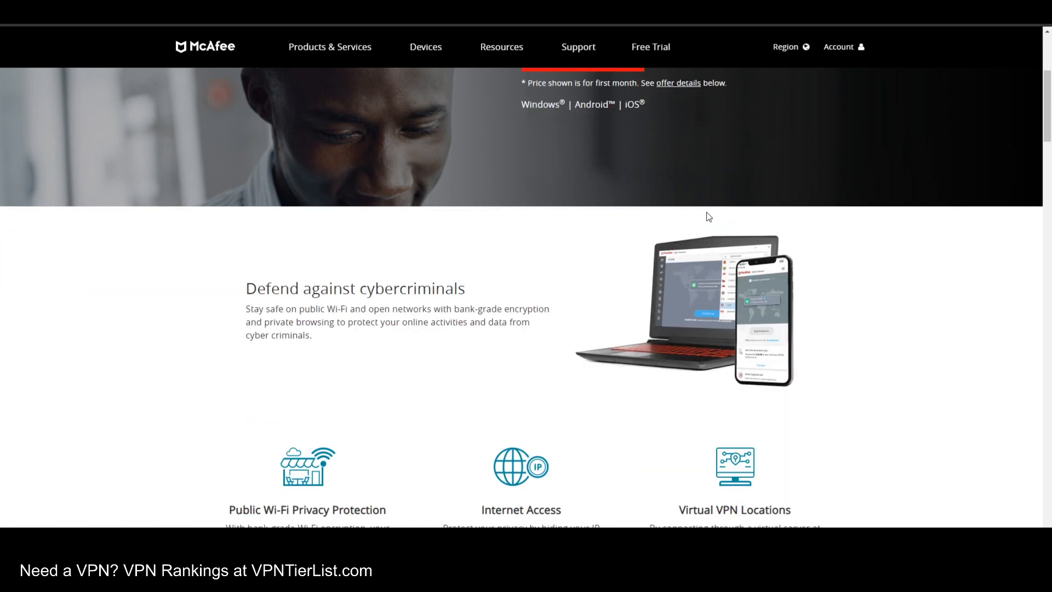
{"action": "scroll", "scroll_direction": "up", "scroll_amount": 3}
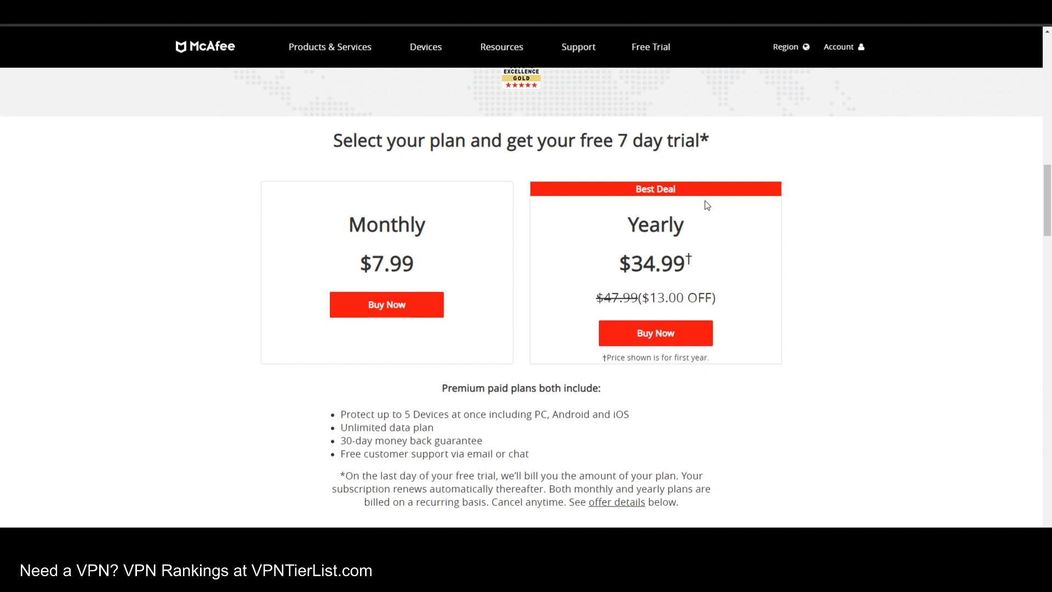
{"action": "mouse_move", "coordinate": [483, 409]}
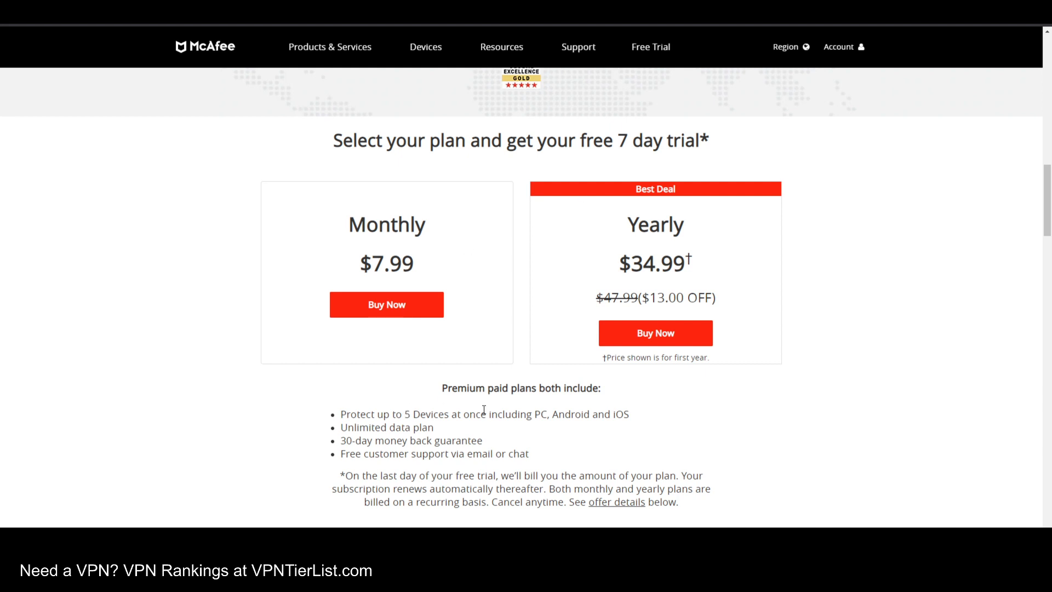
{"action": "double_click", "coordinate": [654, 262]}
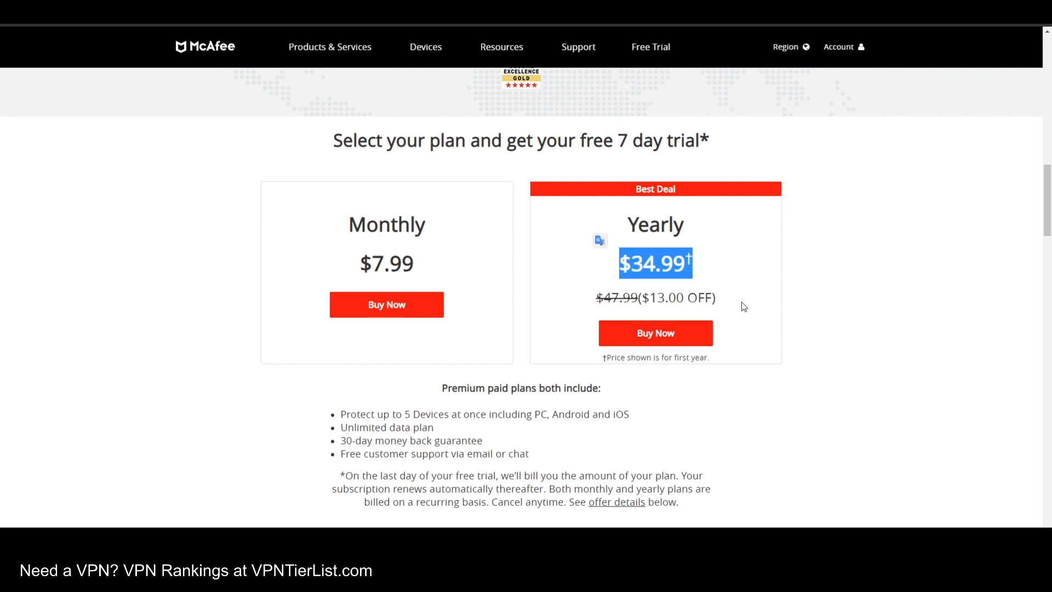
{"action": "mouse_move", "coordinate": [688, 386]}
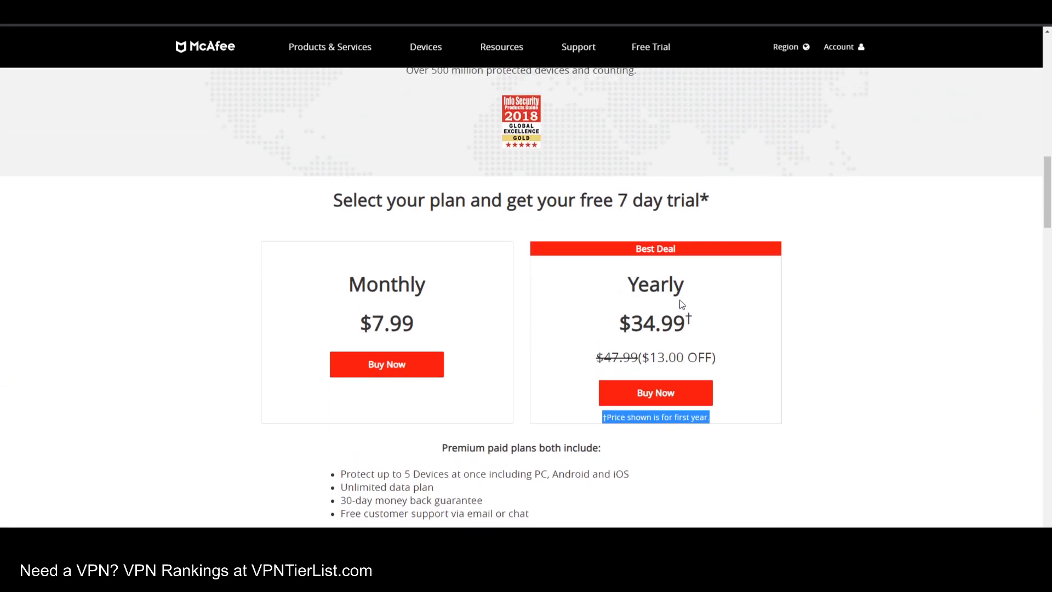
Highlight the first subscription renewal paragraph in Important Terms and Offer Details
{"action": "scroll", "scroll_direction": "down", "scroll_amount": 3}
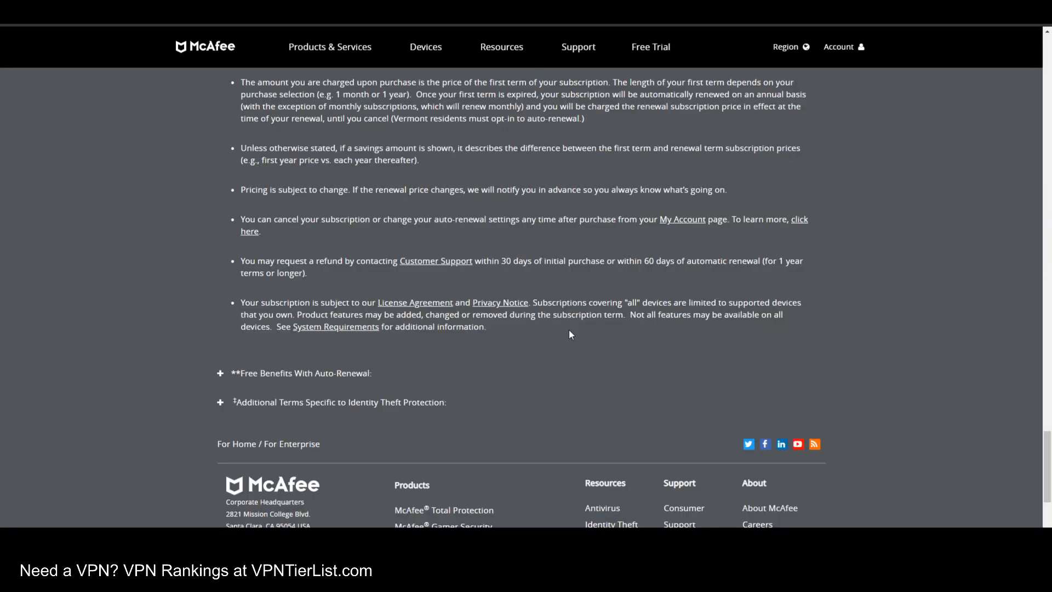
{"action": "scroll", "scroll_direction": "up", "scroll_amount": 3}
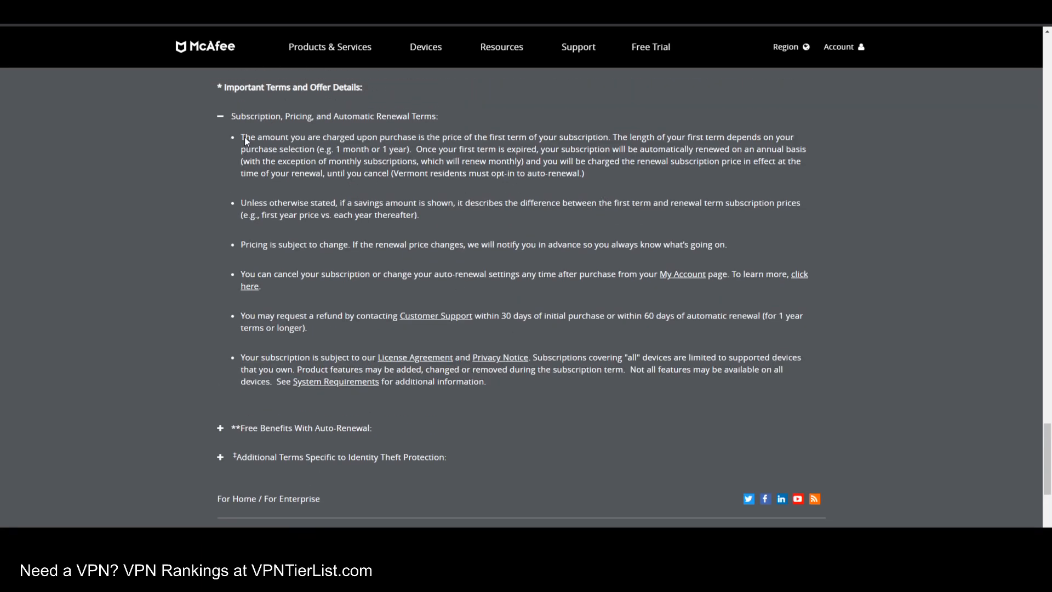
{"action": "left_click_drag", "start_coordinate": [242, 137], "coordinate": [583, 173]}
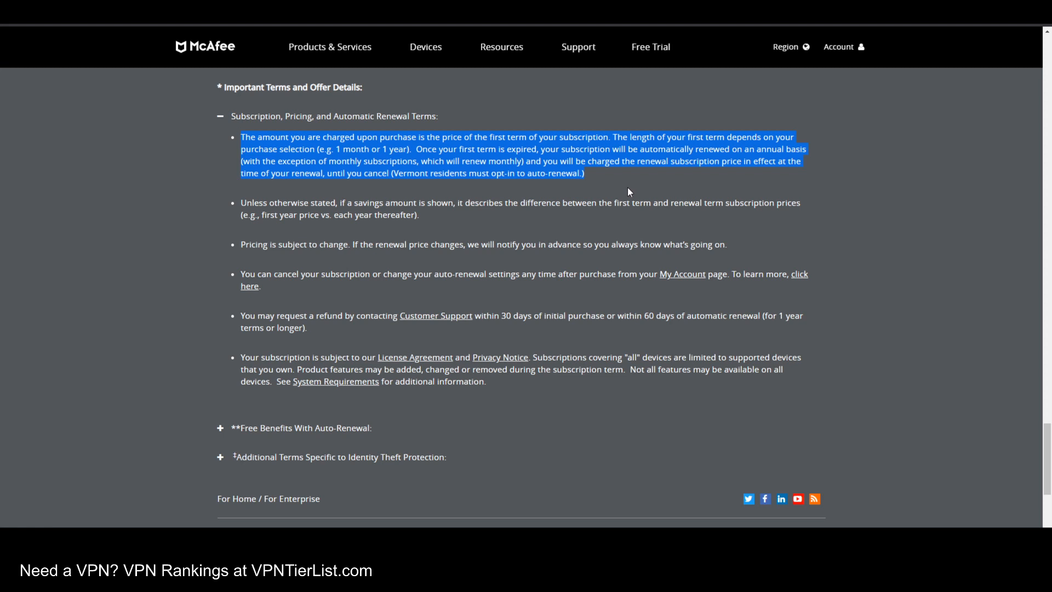
Expand Free Benefits With Auto-Renewal and the identity theft protection terms, then scroll back to the plans
{"action": "scroll", "scroll_direction": "down", "scroll_amount": 3}
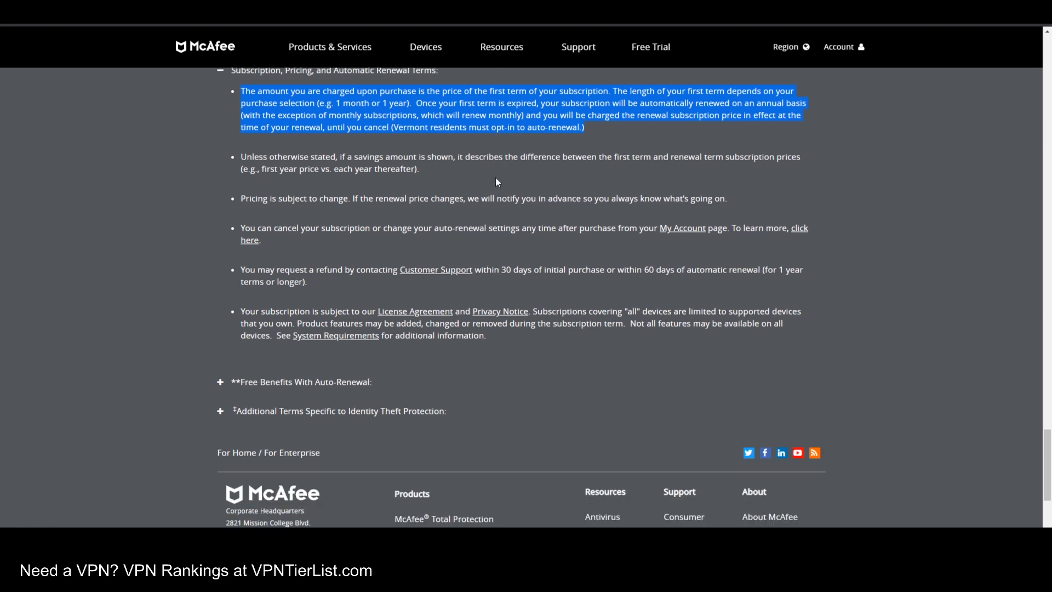
{"action": "left_click", "coordinate": [220, 381]}
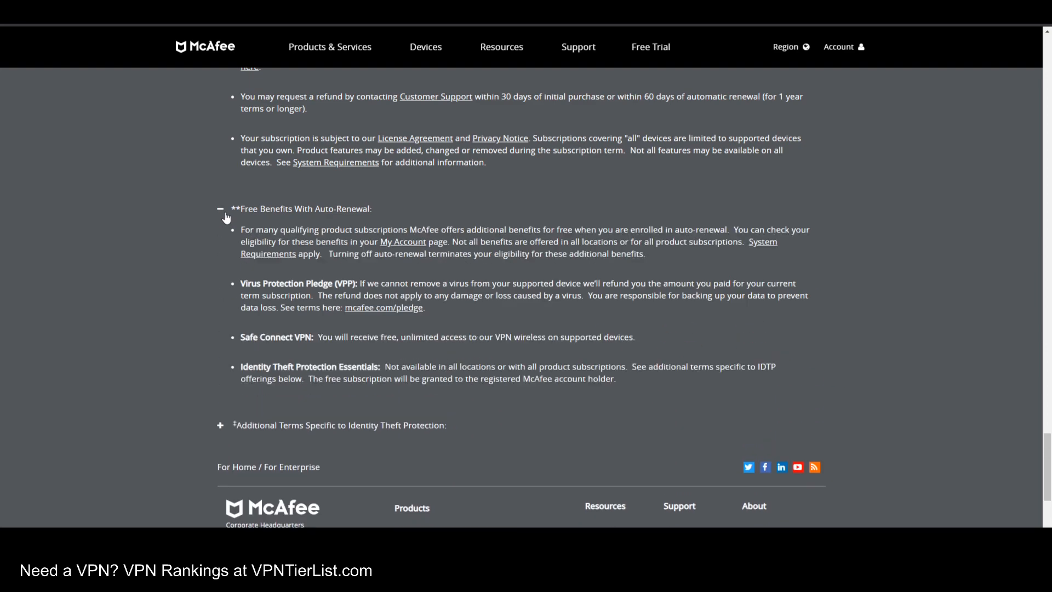
{"action": "left_click", "coordinate": [220, 425]}
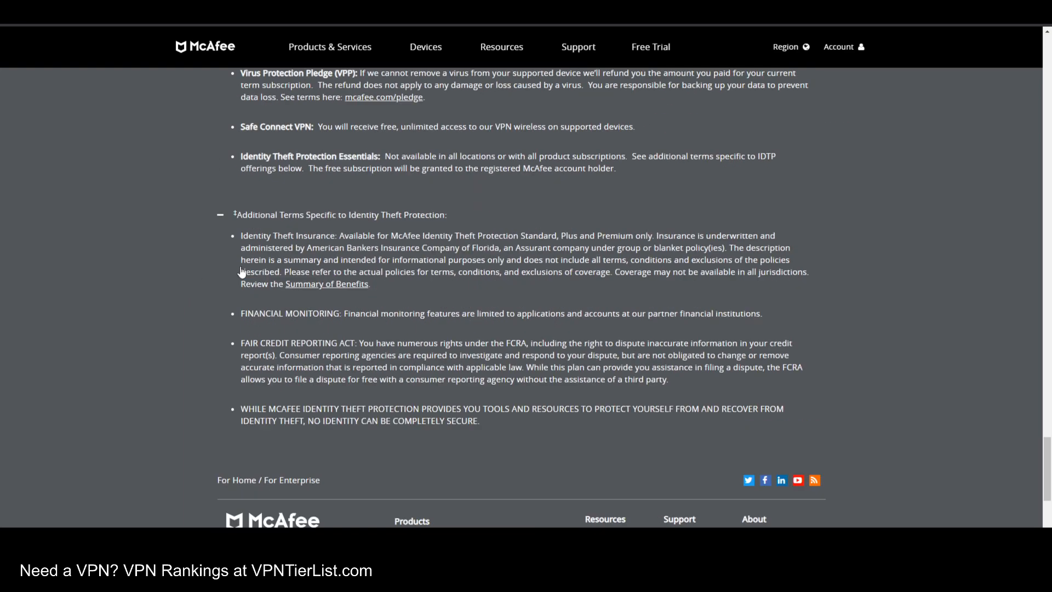
{"action": "scroll", "scroll_direction": "up", "scroll_amount": 3}
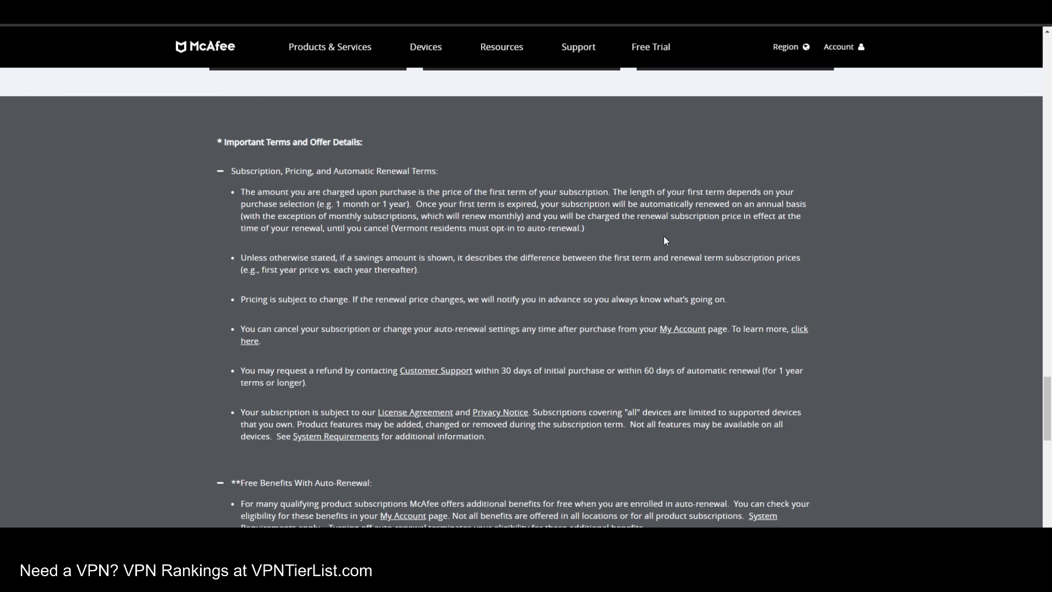
{"action": "mouse_move", "coordinate": [430, 192]}
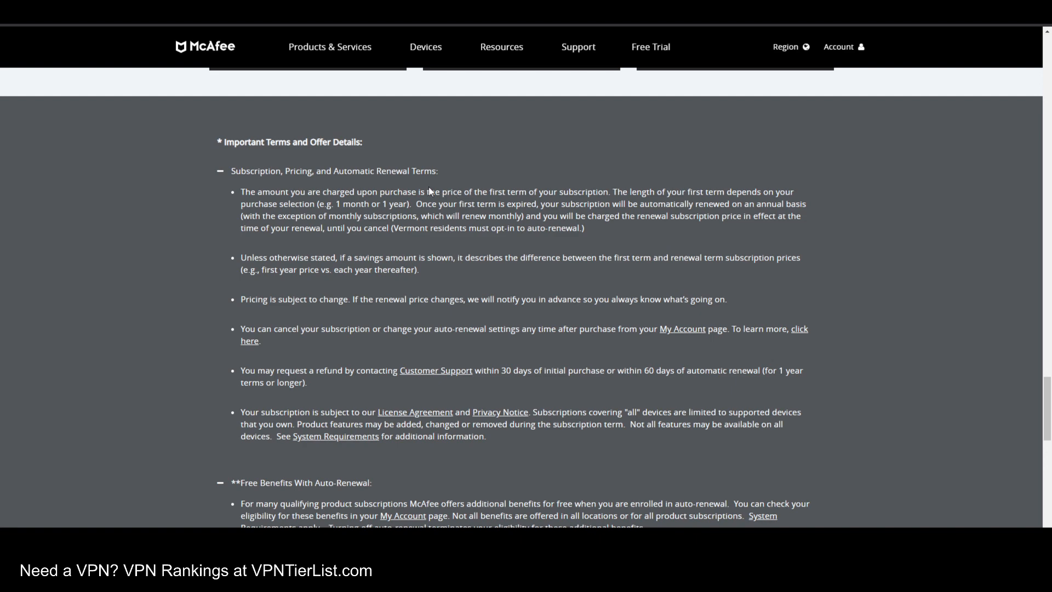
{"action": "scroll", "scroll_direction": "up", "scroll_amount": 3}
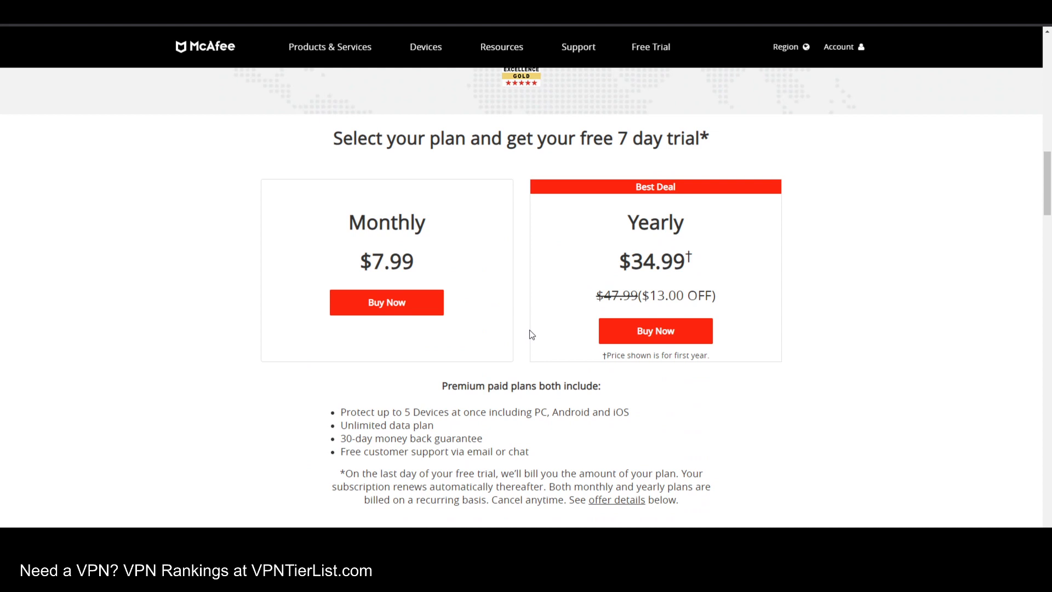
{"action": "mouse_move", "coordinate": [592, 198]}
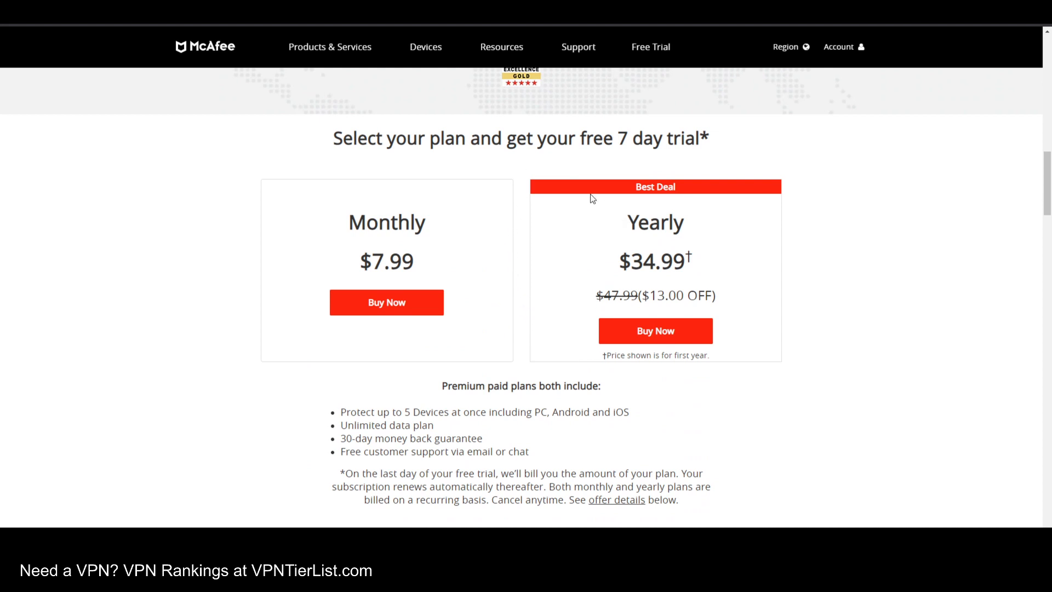
{"action": "mouse_move", "coordinate": [777, 284]}
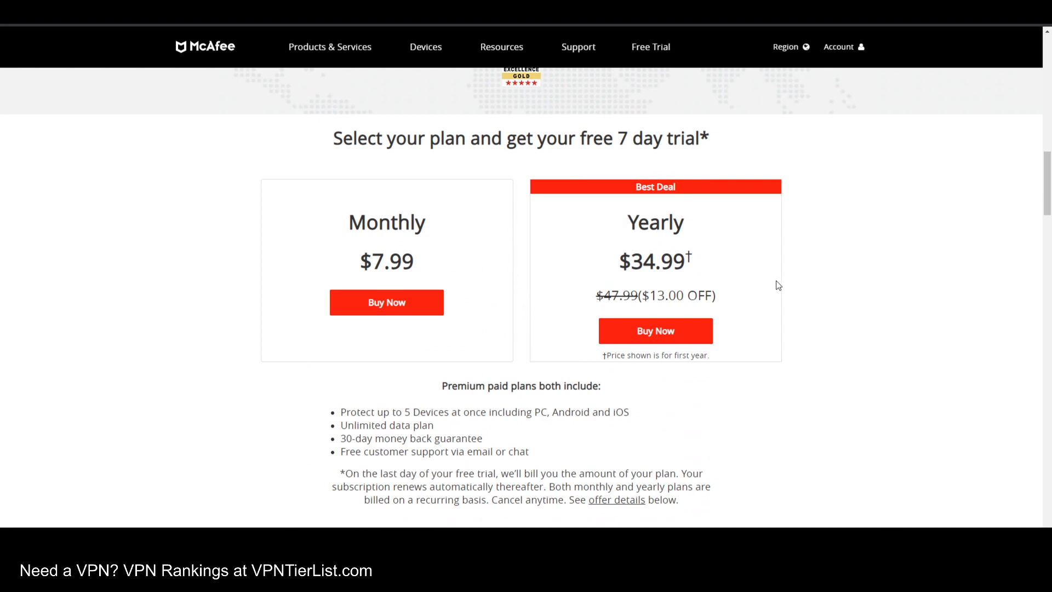
{"action": "mouse_move", "coordinate": [759, 268]}
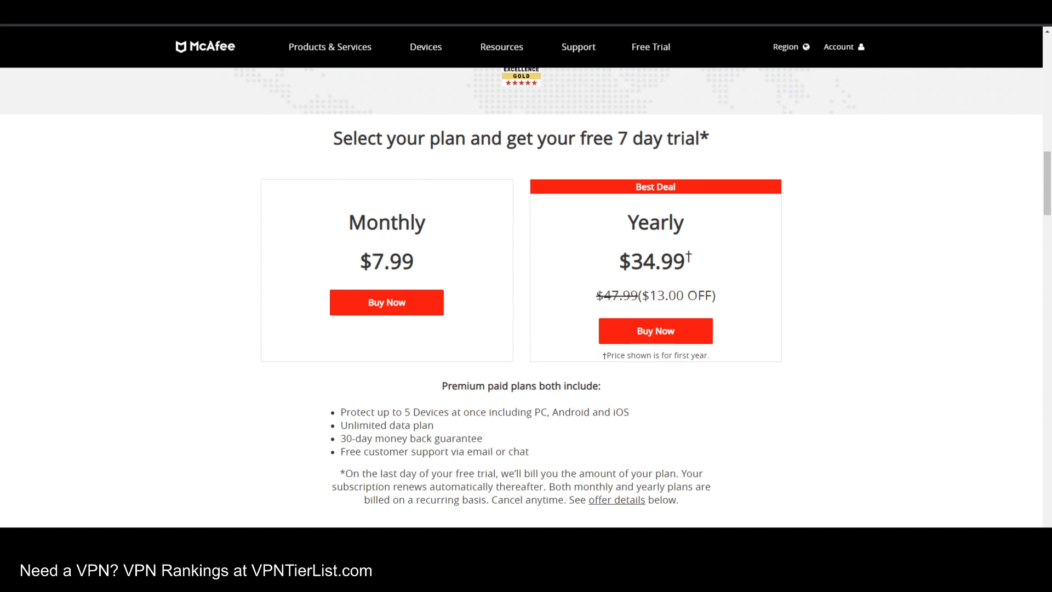
{"action": "mouse_move", "coordinate": [513, 361]}
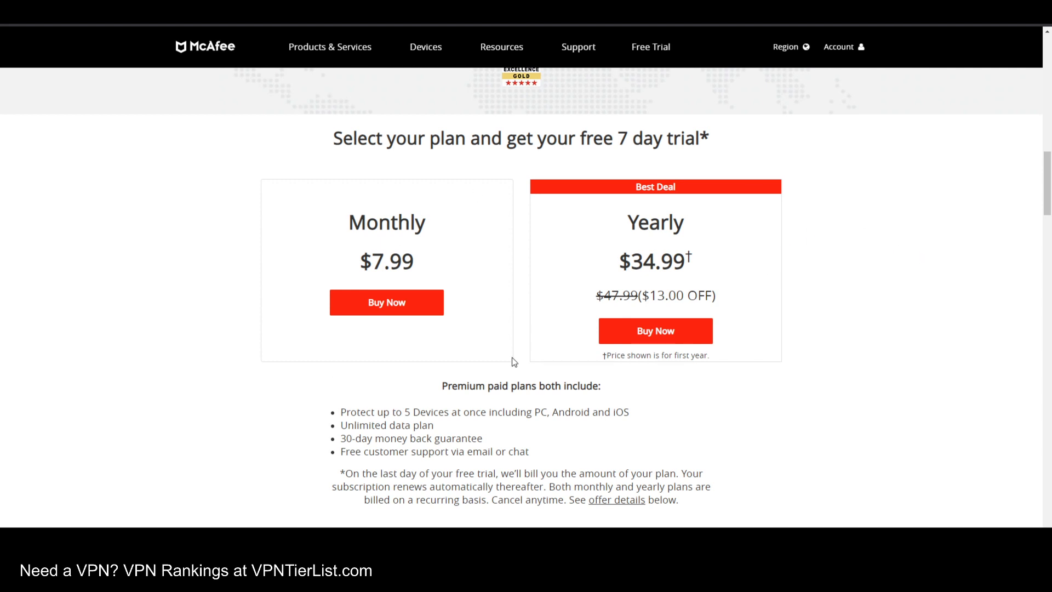
{"action": "mouse_move", "coordinate": [796, 308]}
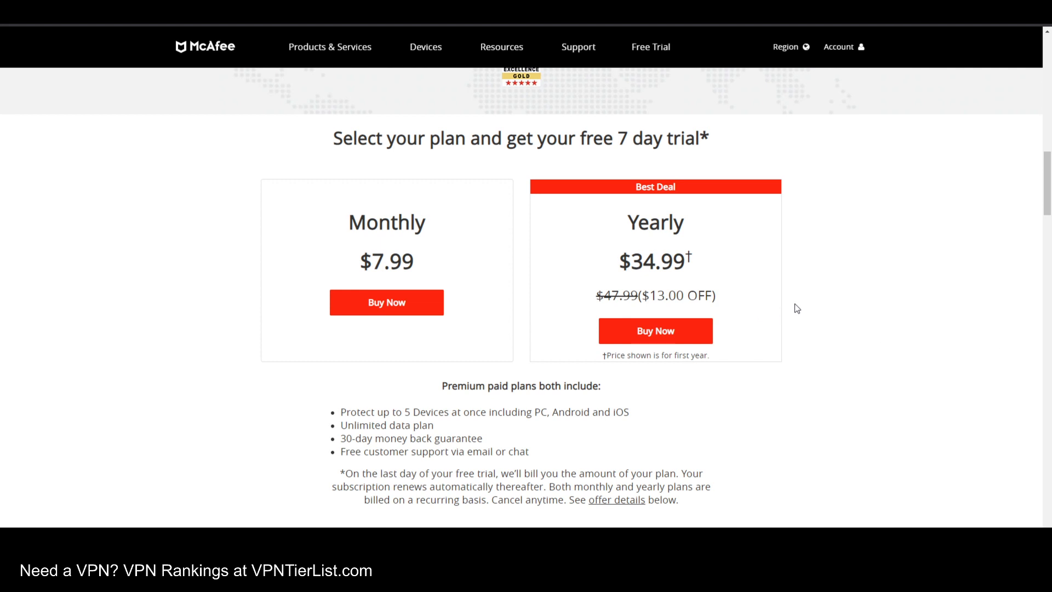
{"action": "scroll", "scroll_direction": "down", "scroll_amount": 3}
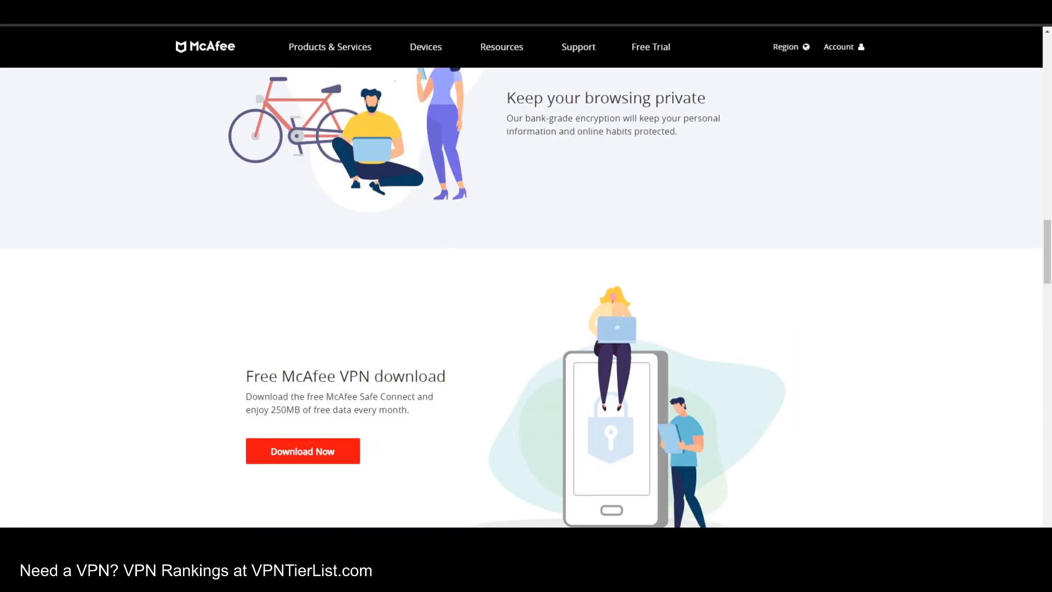